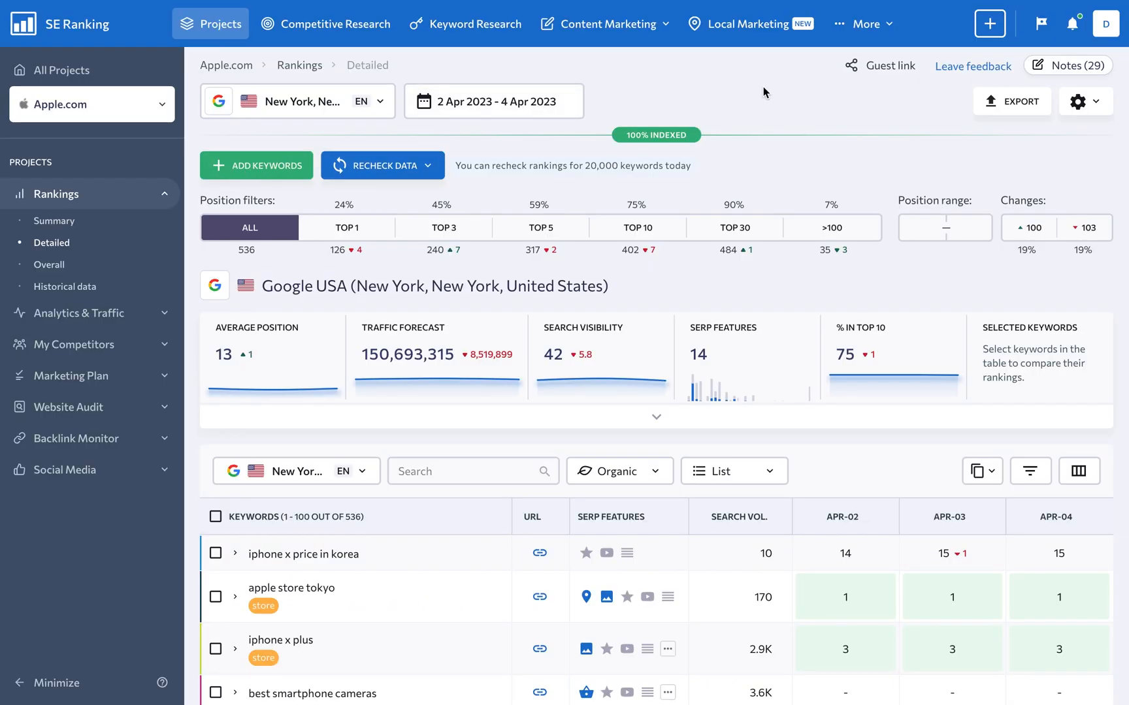
Look at the guest link sharing and data export options, closing export without exporting
click(887, 66)
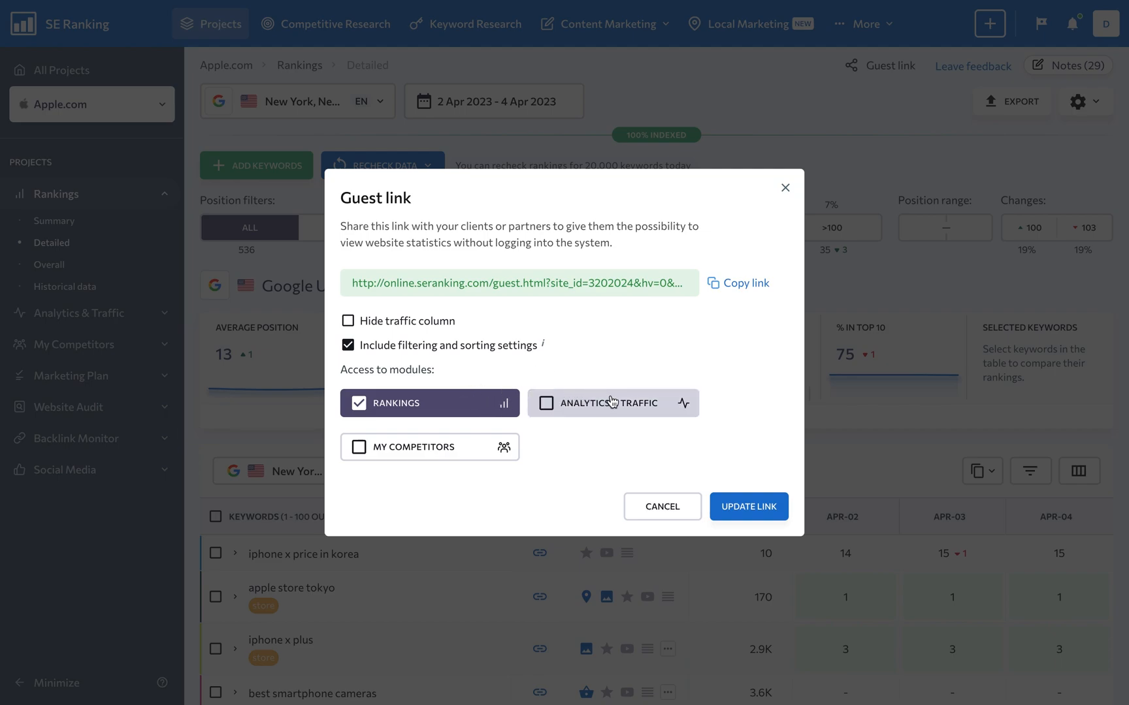
mouse_move(479, 447)
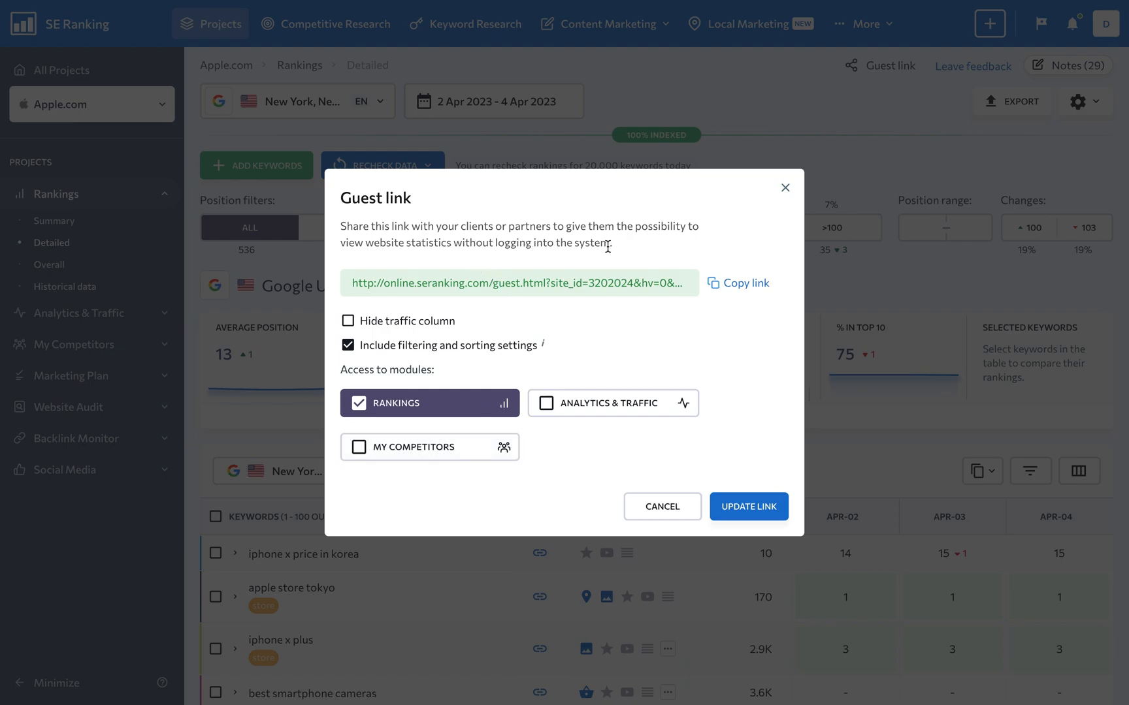
mouse_move(615, 250)
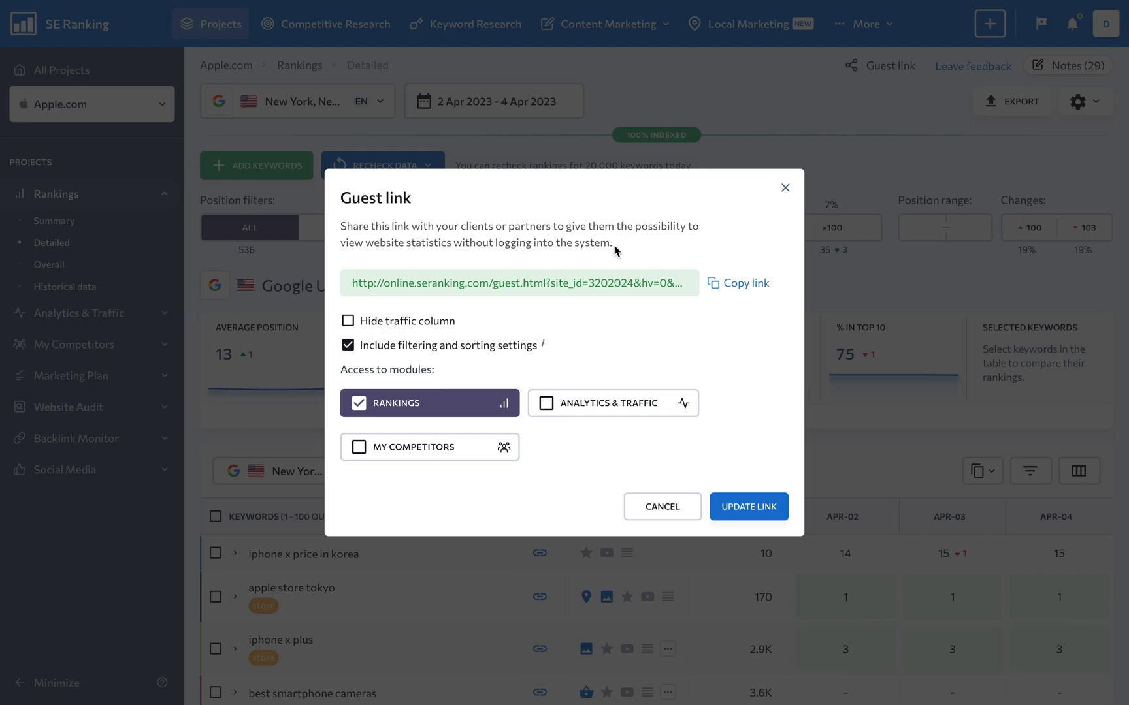
mouse_move(747, 497)
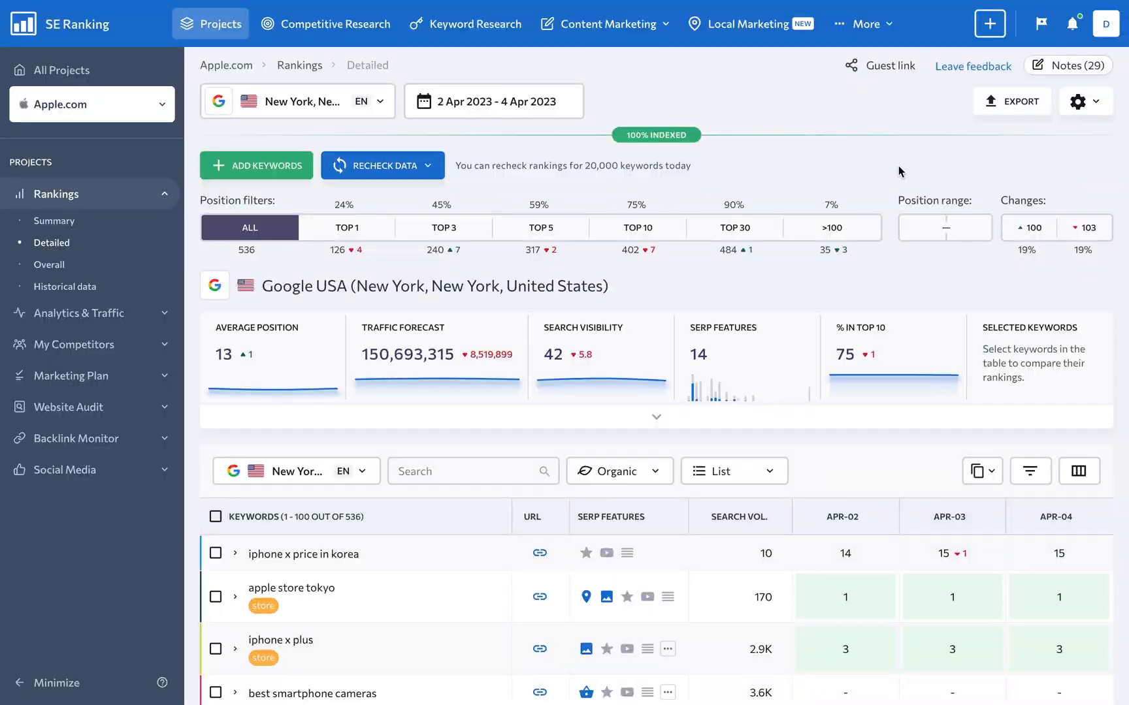
mouse_move(967, 119)
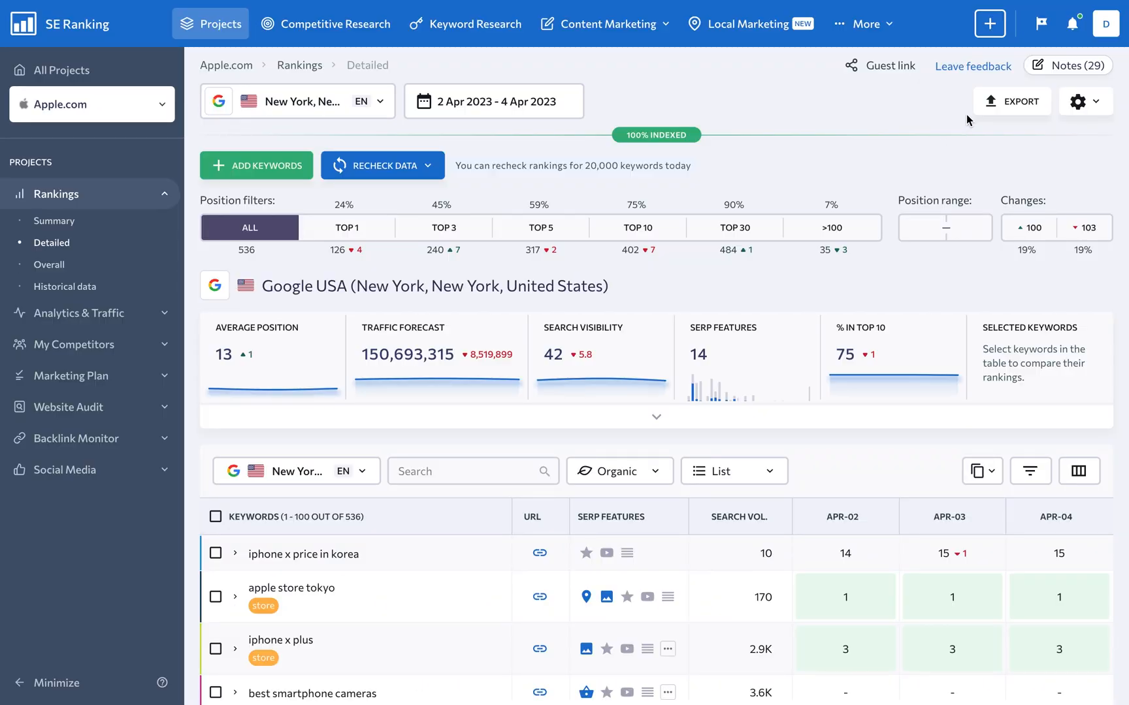
click(1013, 101)
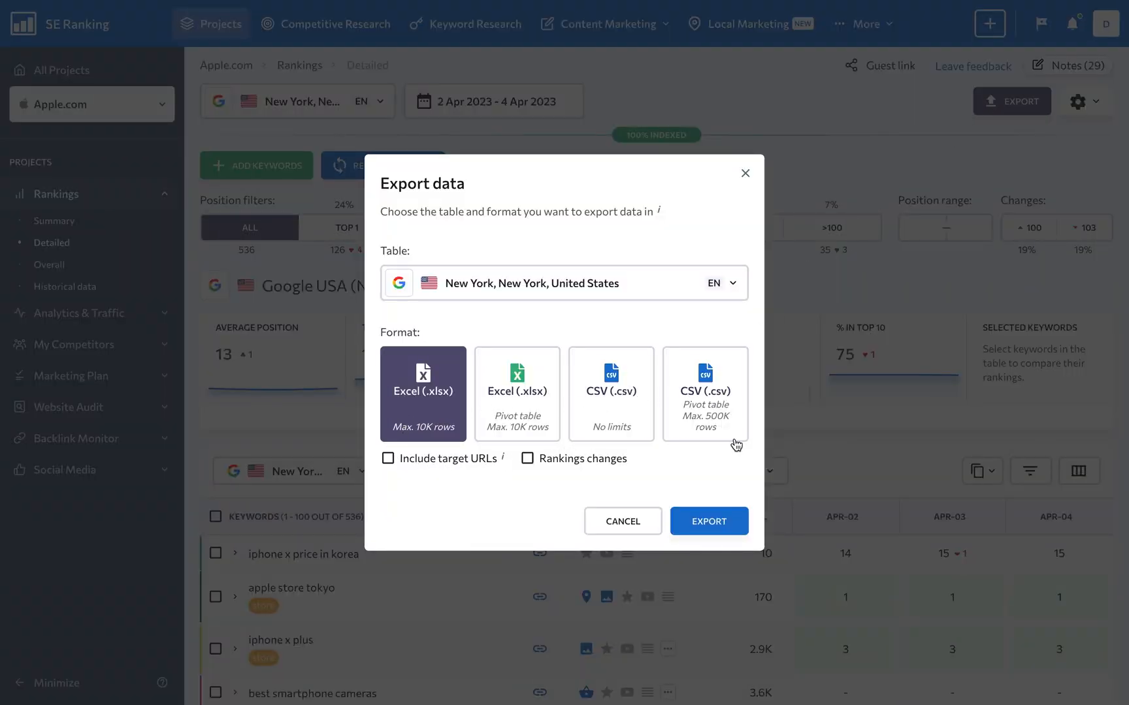
mouse_move(805, 415)
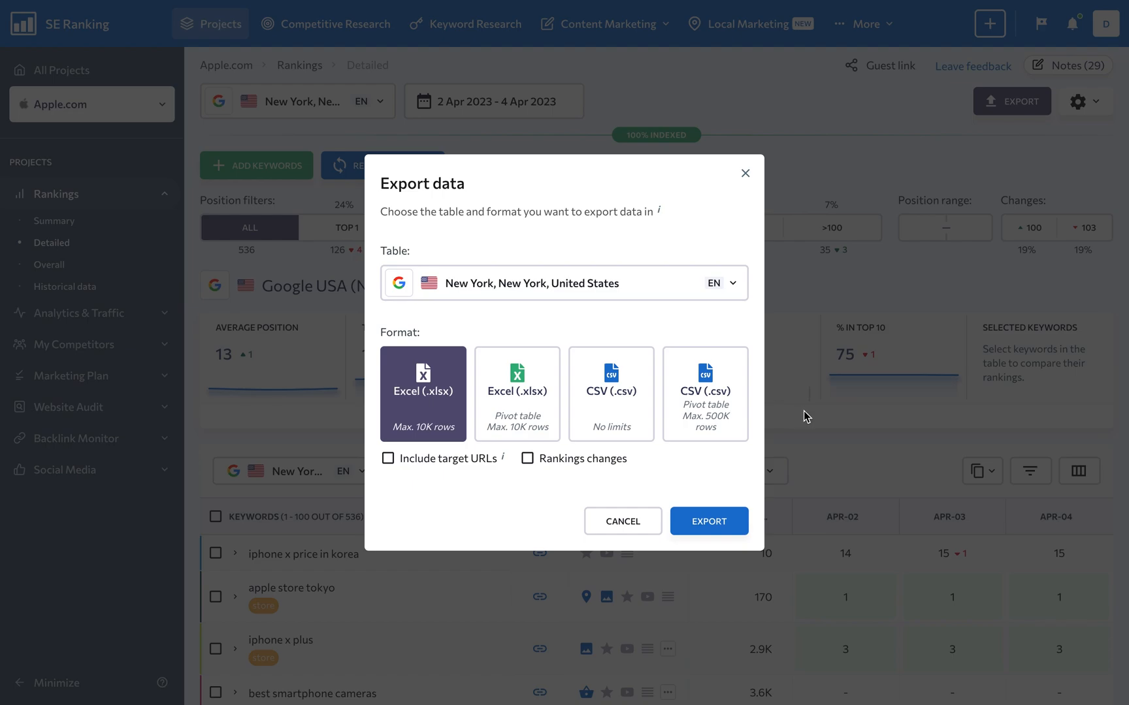
click(745, 174)
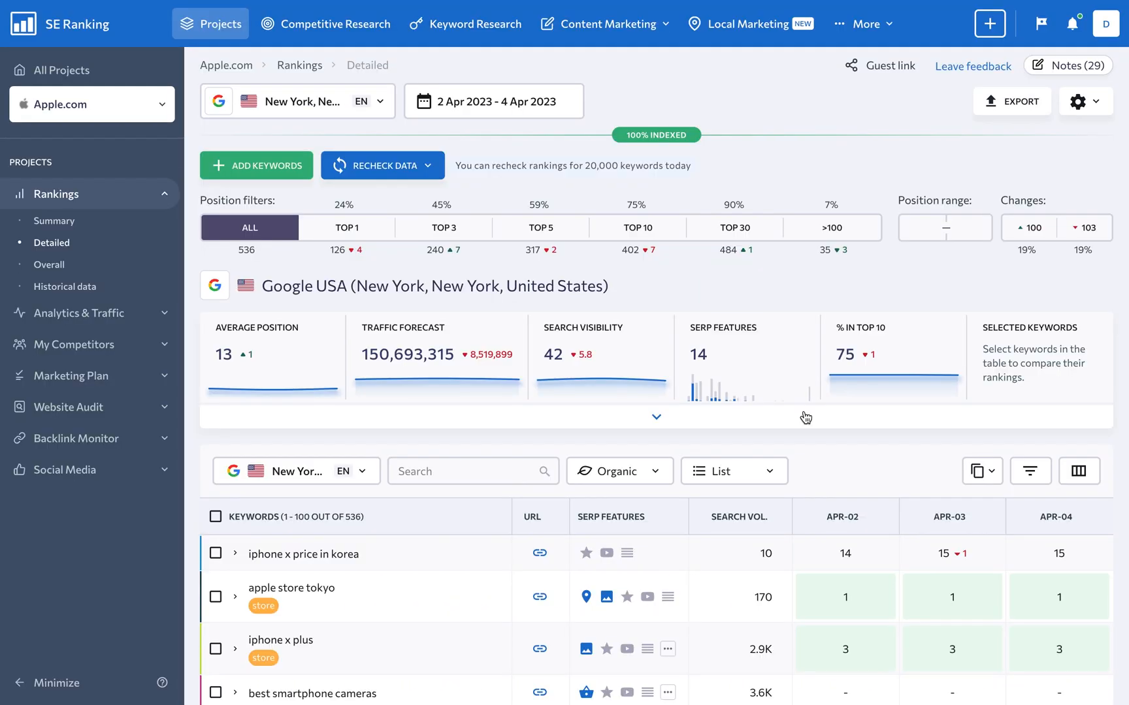
Go to Report Builder under More and view the Scheduled reports list
click(863, 23)
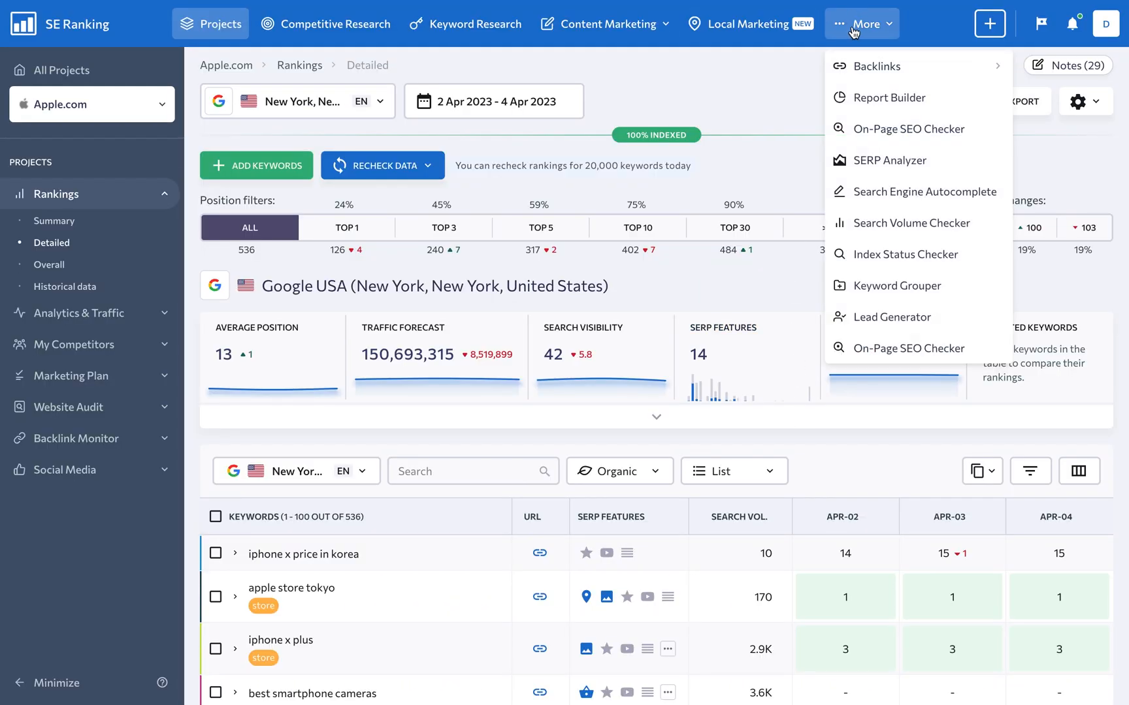
mouse_move(890, 97)
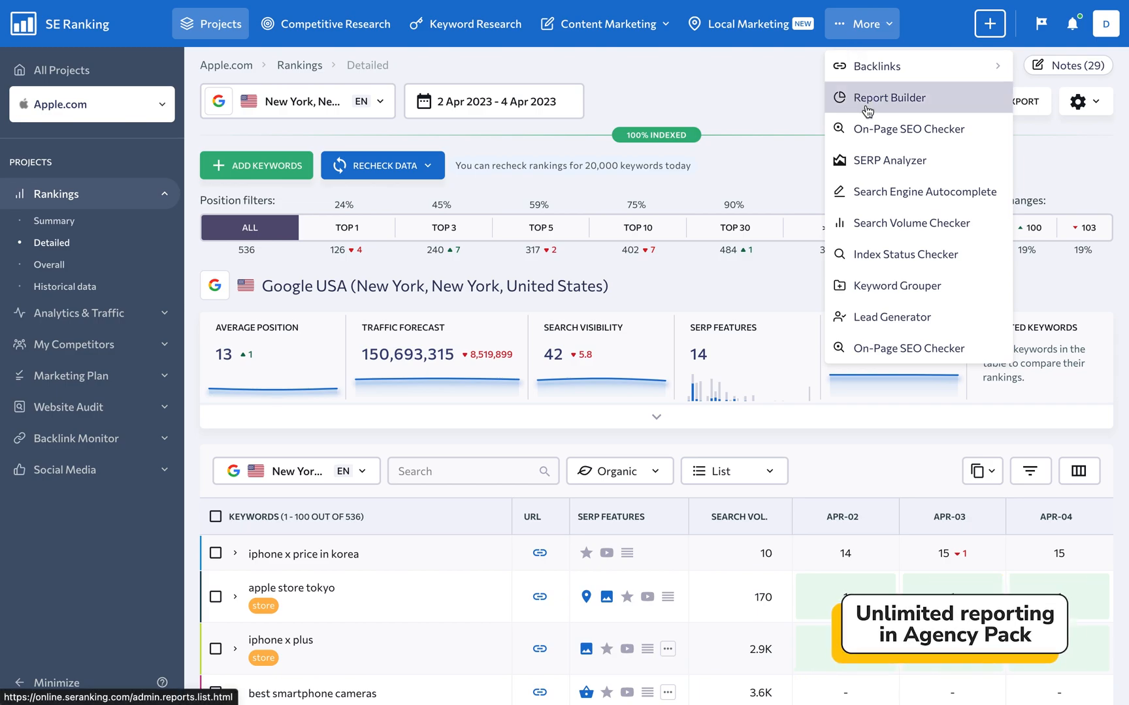
click(895, 97)
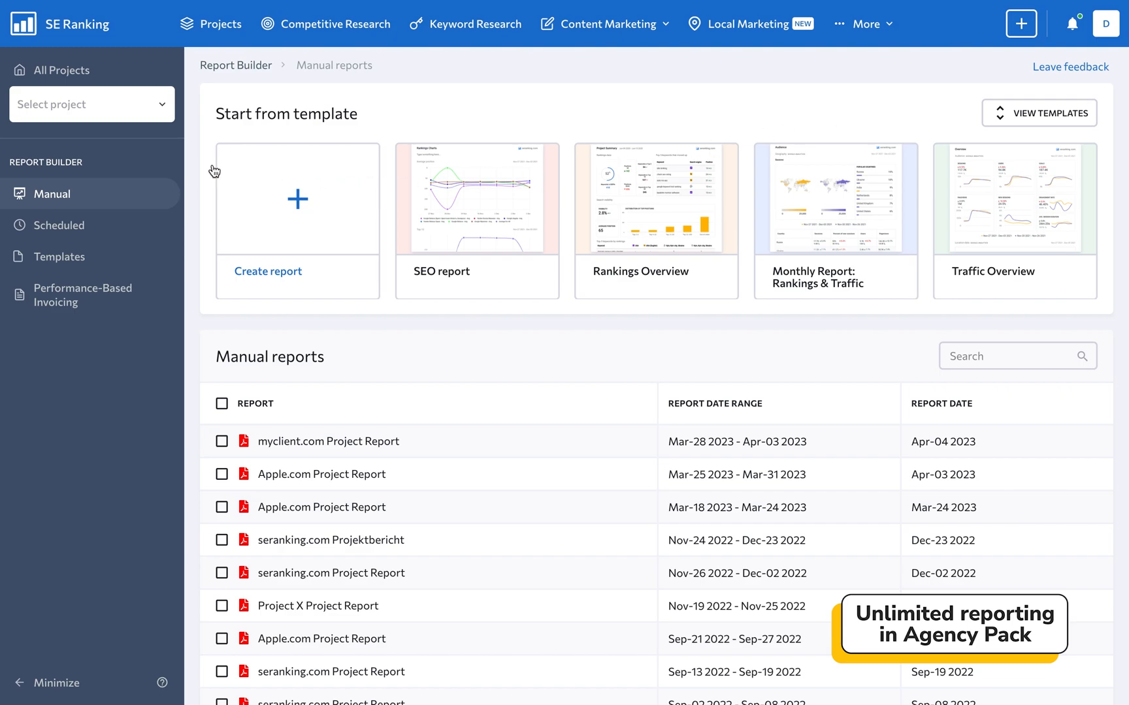
mouse_move(125, 200)
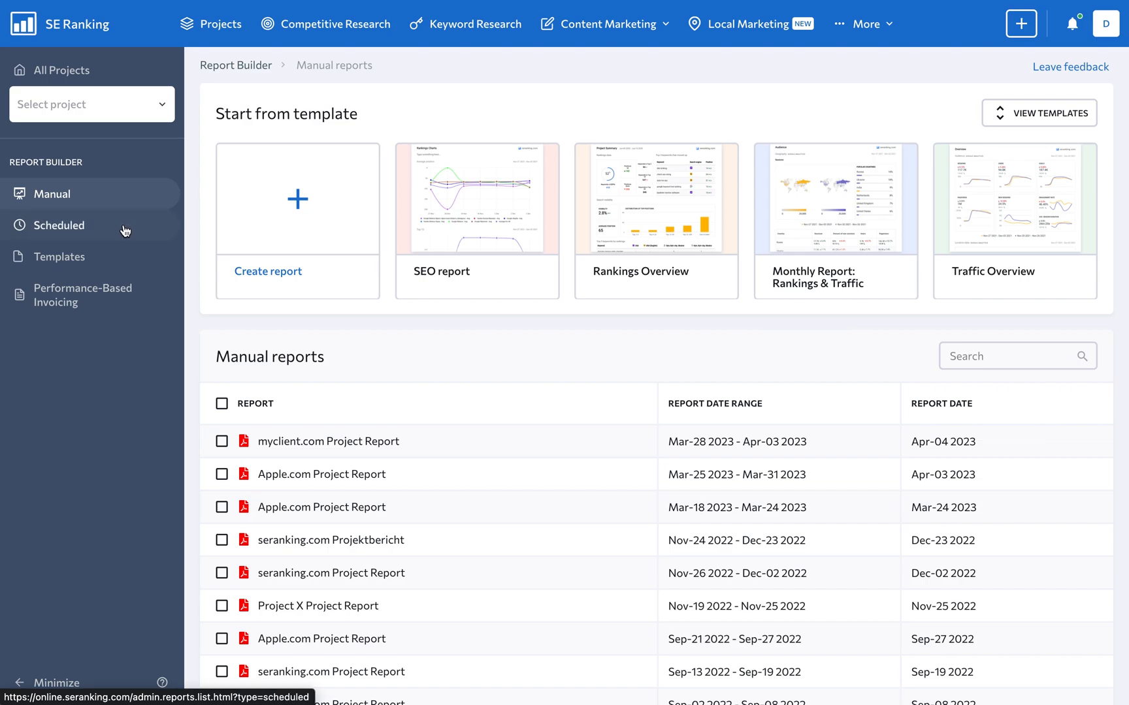
click(59, 225)
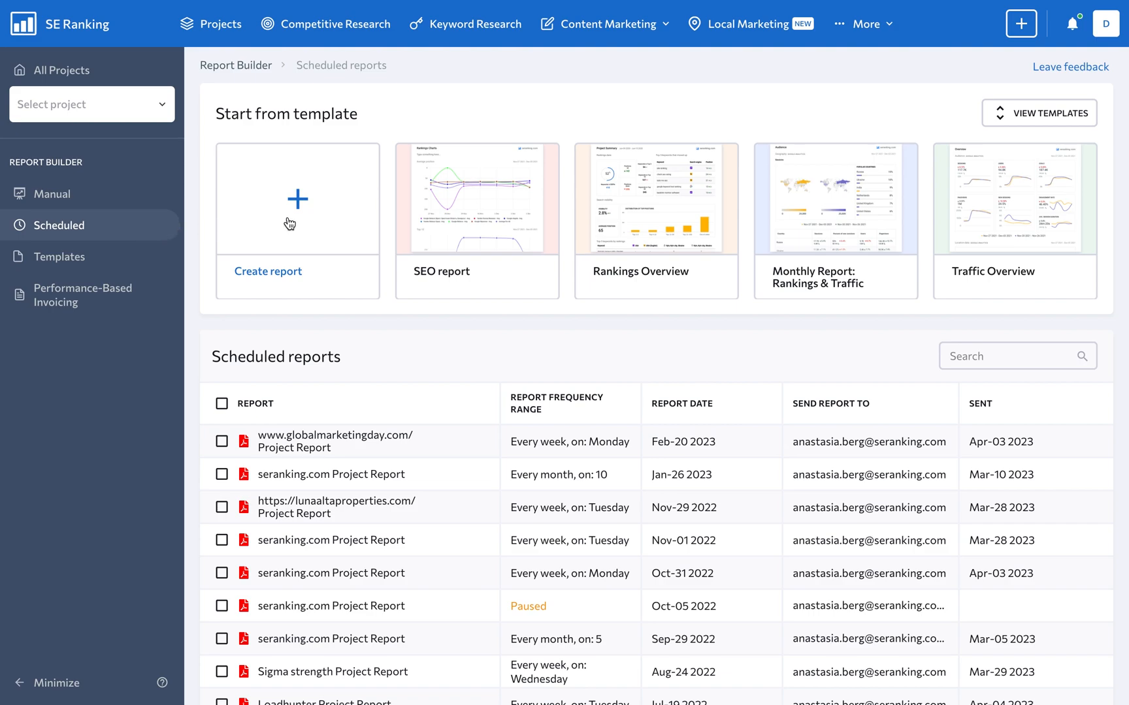
Create a myclient.com report, browsing the Rankings and Analytics & Traffic blocks and adding Overview
click(297, 220)
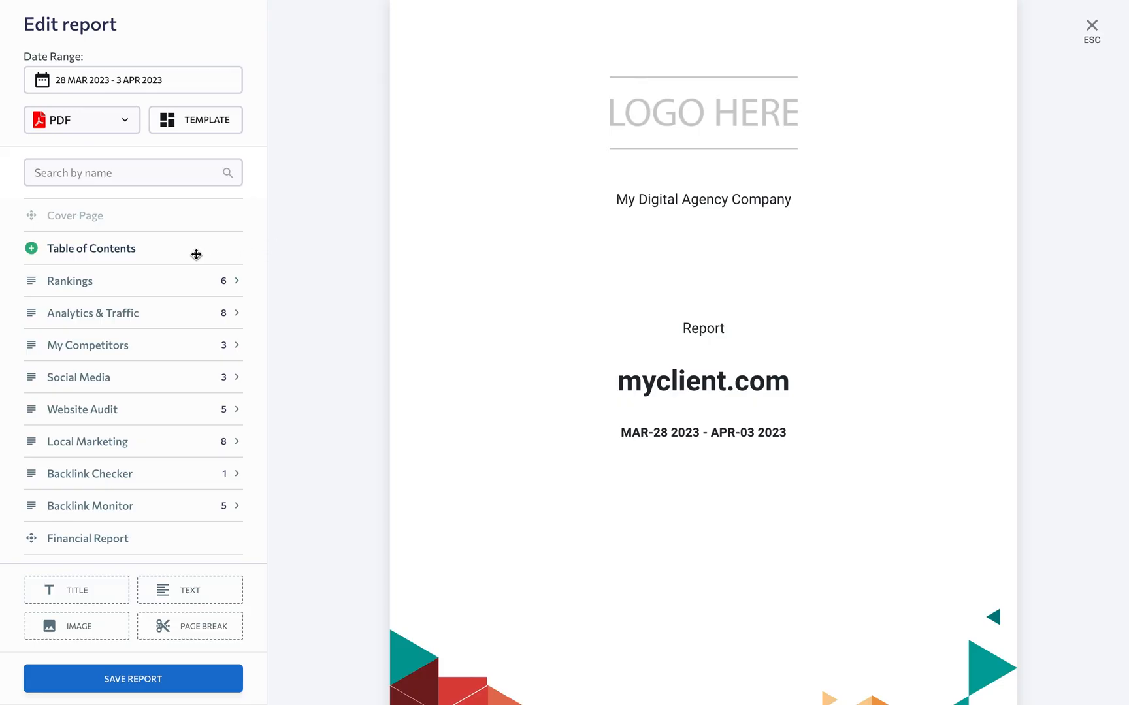
click(231, 281)
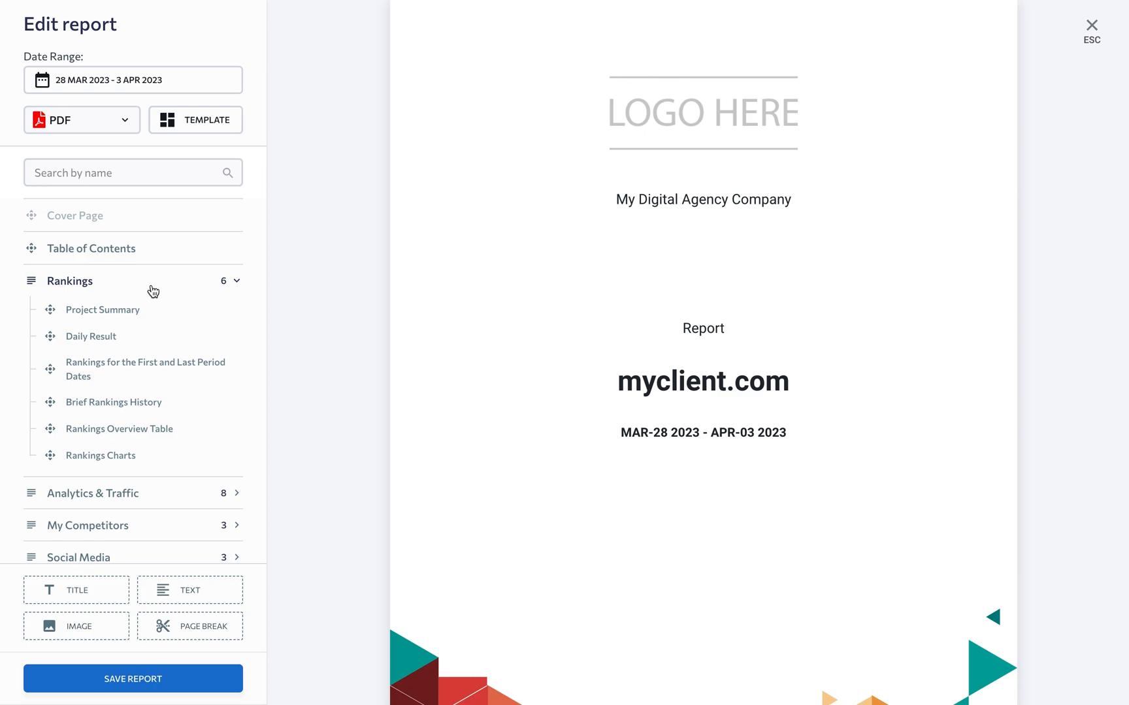
scroll(down, 3)
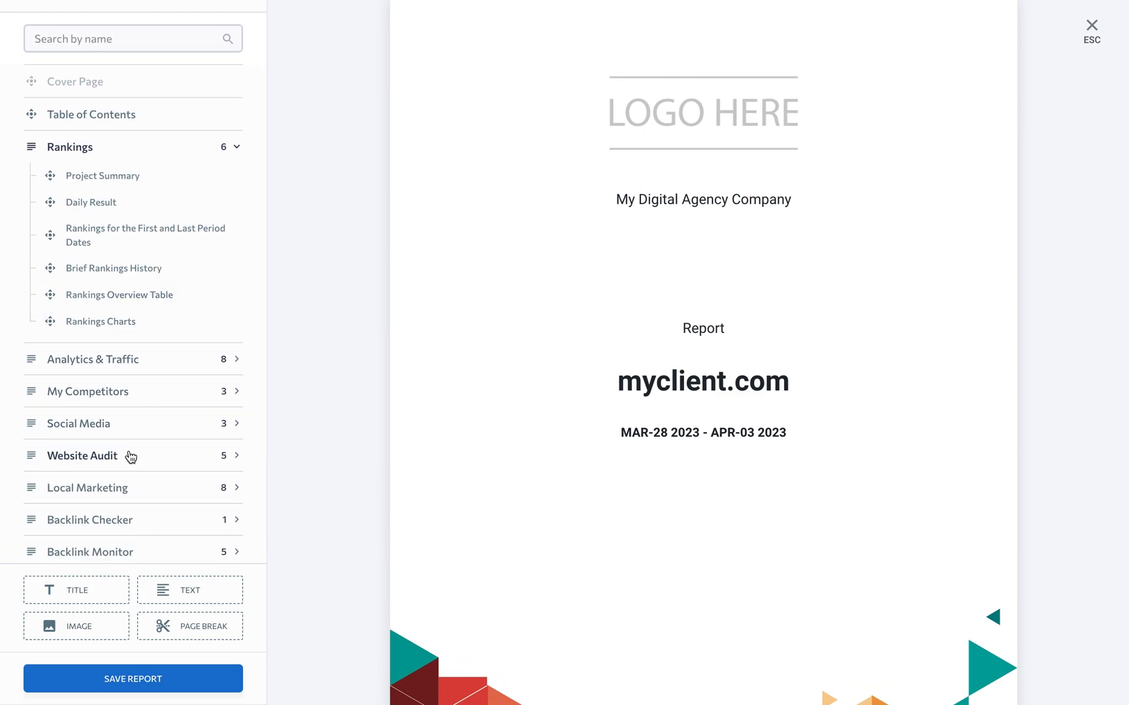
click(82, 456)
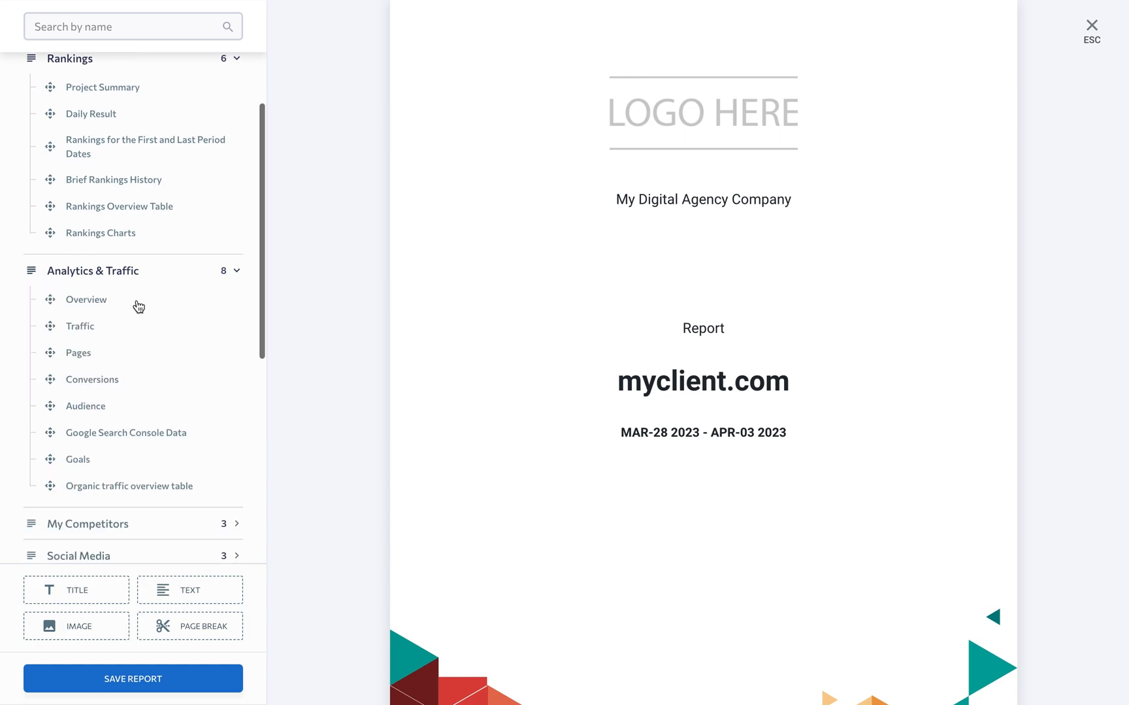
click(146, 145)
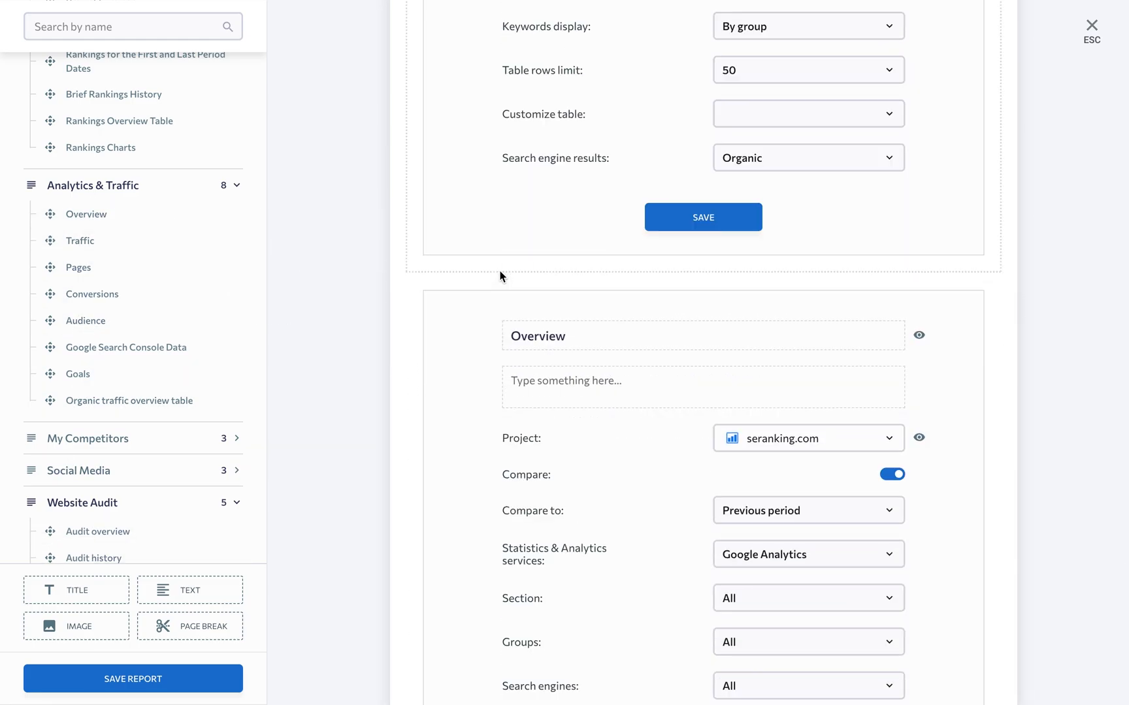
scroll(down, 3)
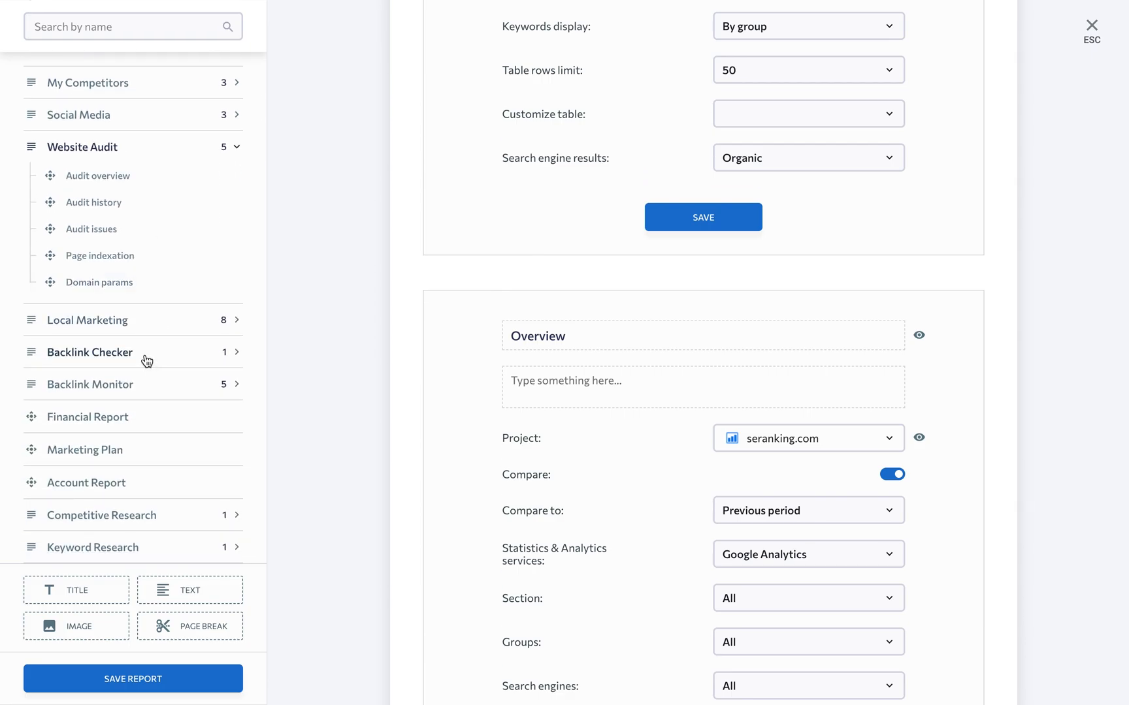
mouse_move(167, 553)
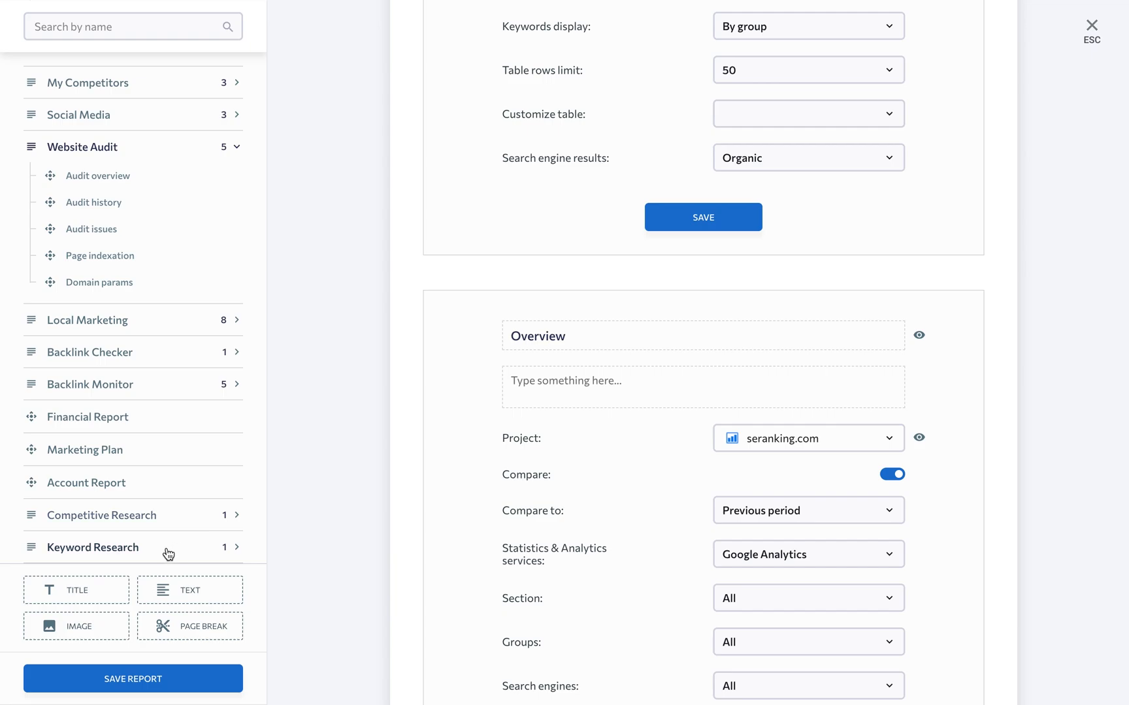
Expand Backlink Checker, preview its Overview block, and scroll the report draft
click(90, 352)
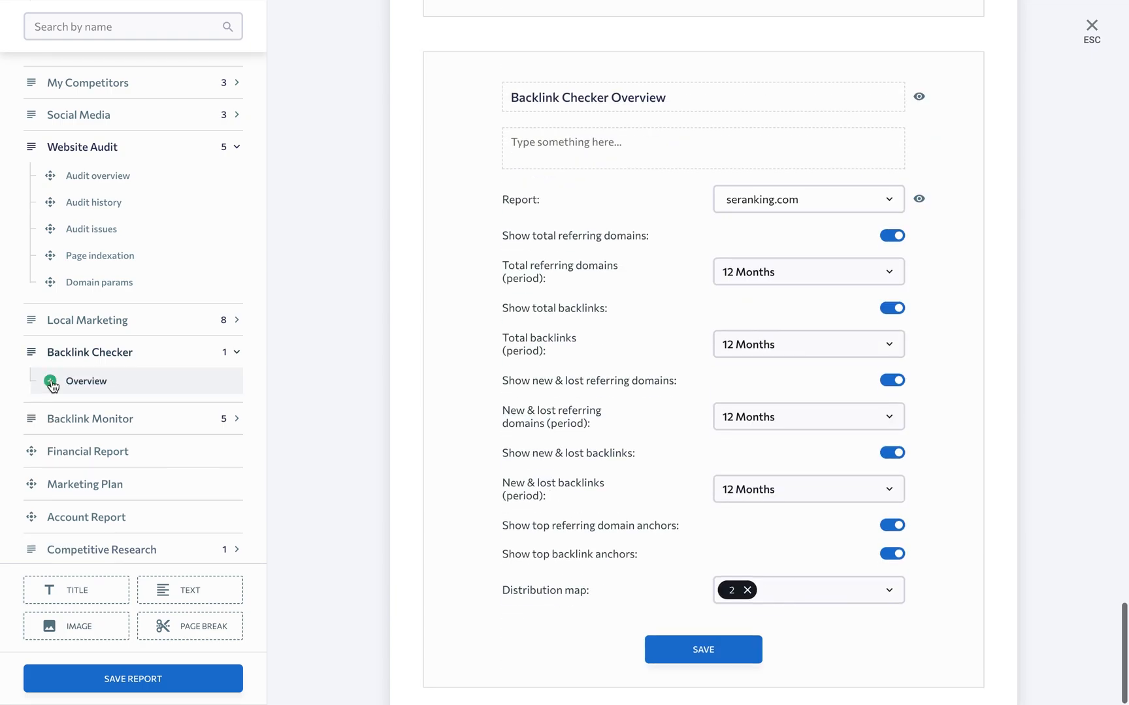
click(701, 649)
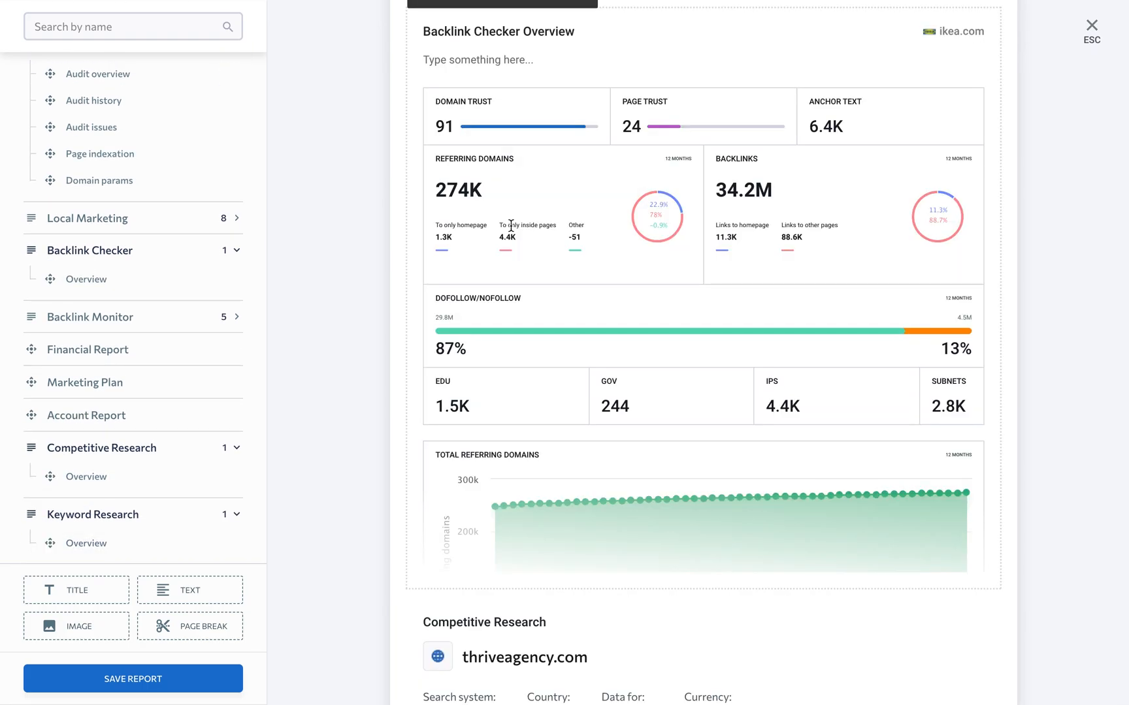
scroll(down, 3)
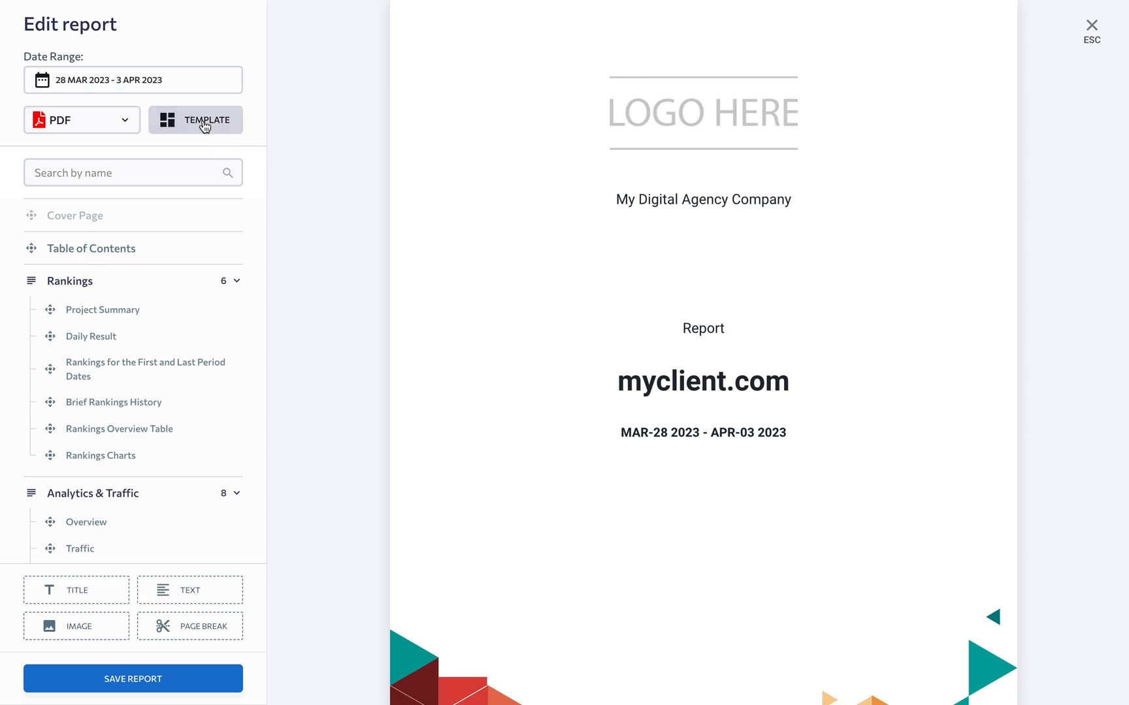
click(195, 119)
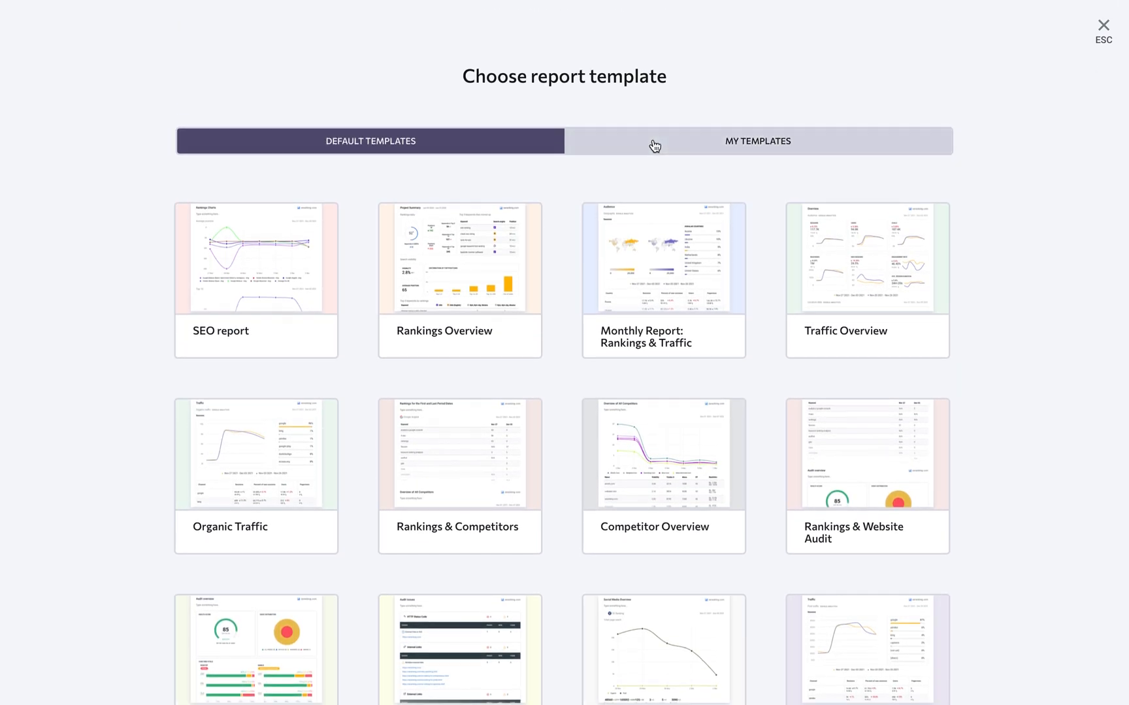
click(757, 141)
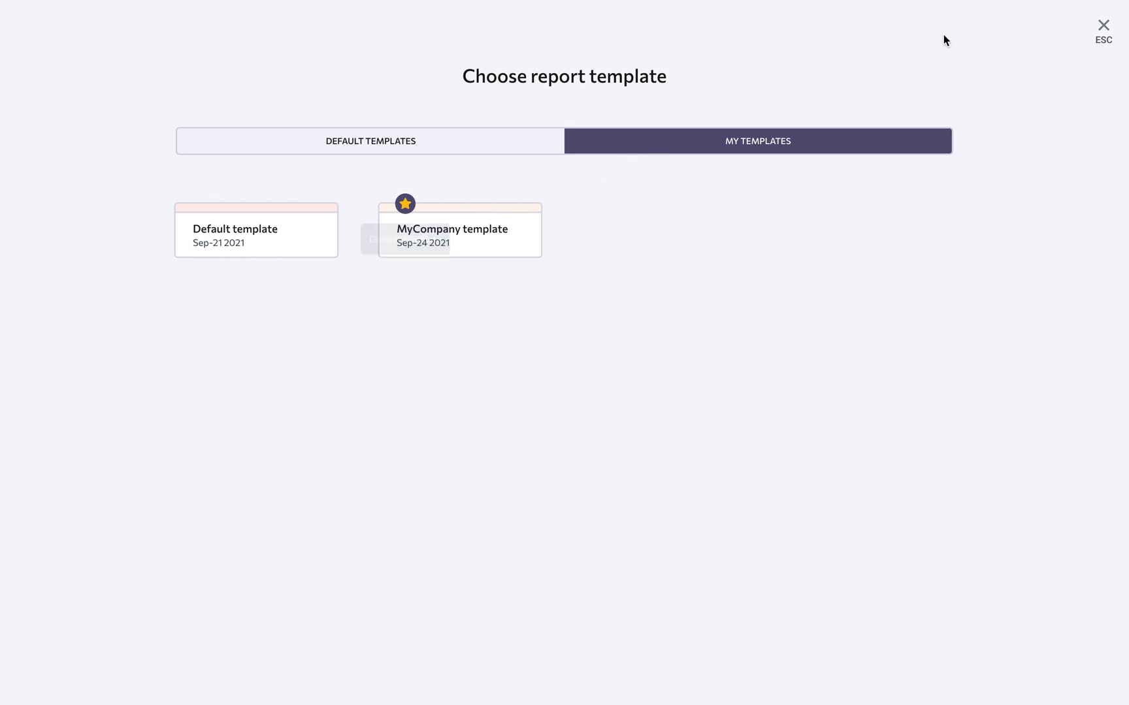
click(452, 230)
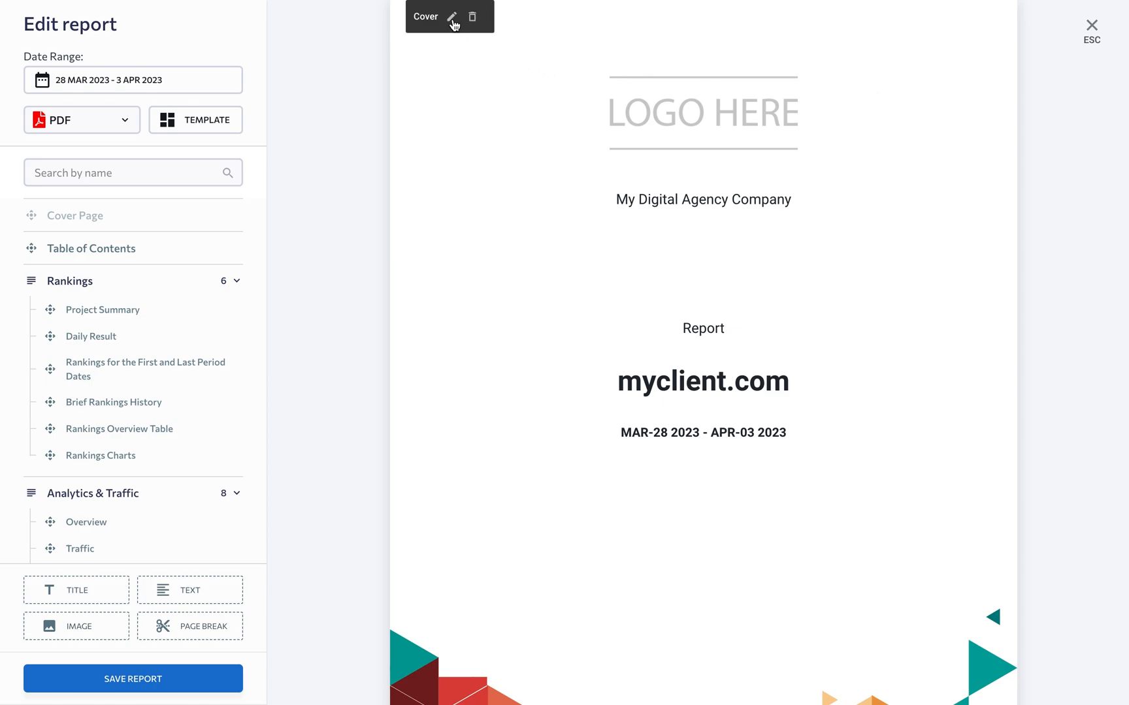
Review the cover page and save the myclient.com Project Report to Manual reports
click(452, 16)
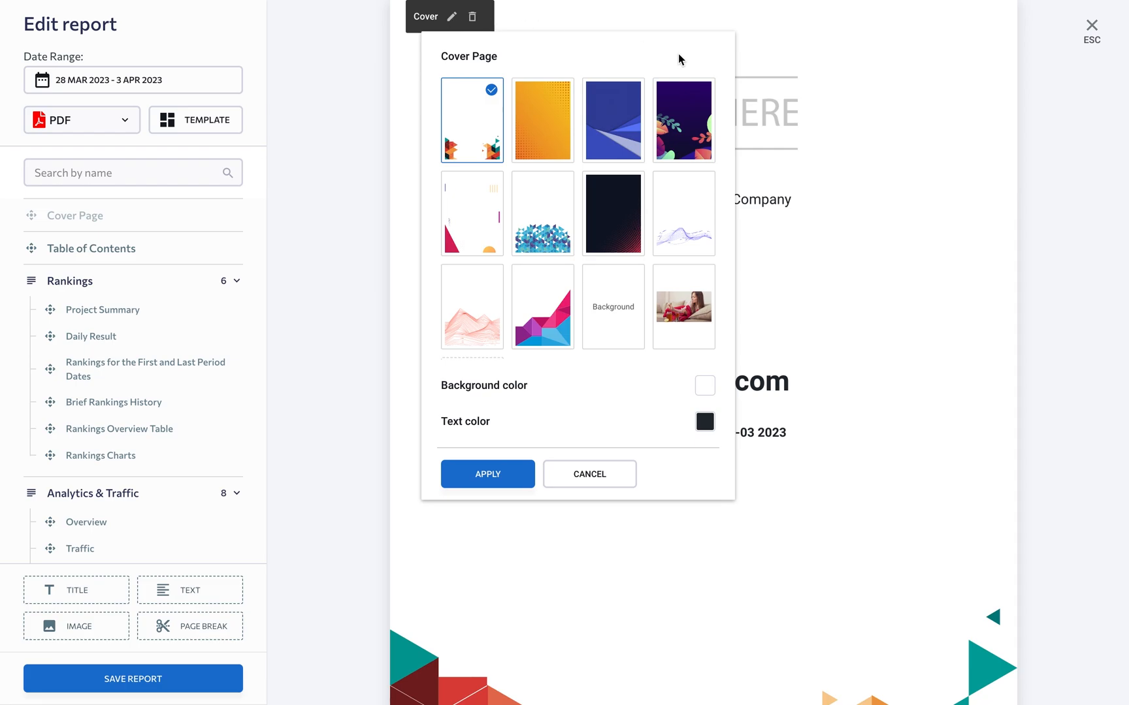
click(486, 474)
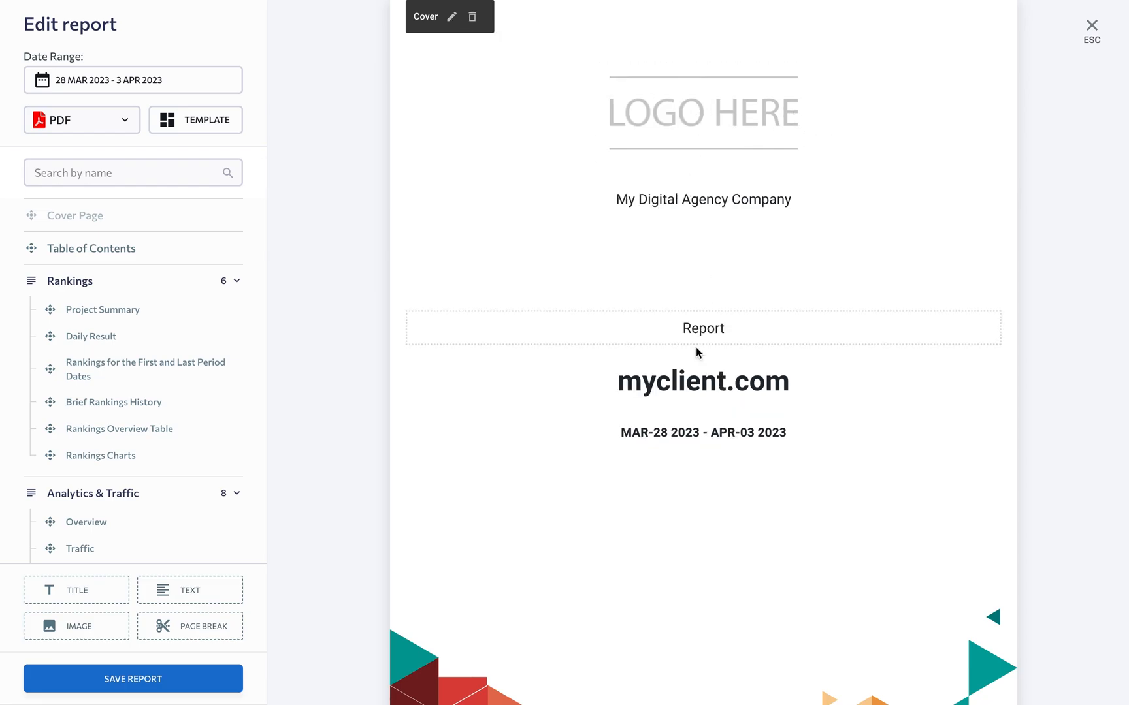
scroll(down, 3)
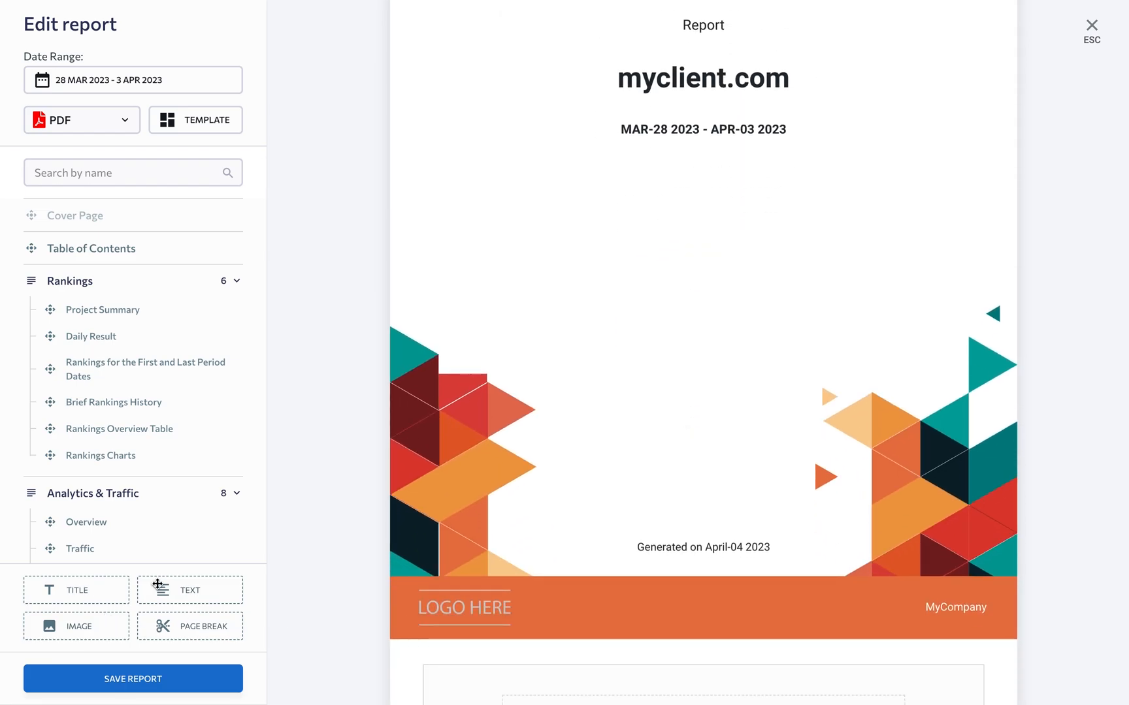
click(132, 679)
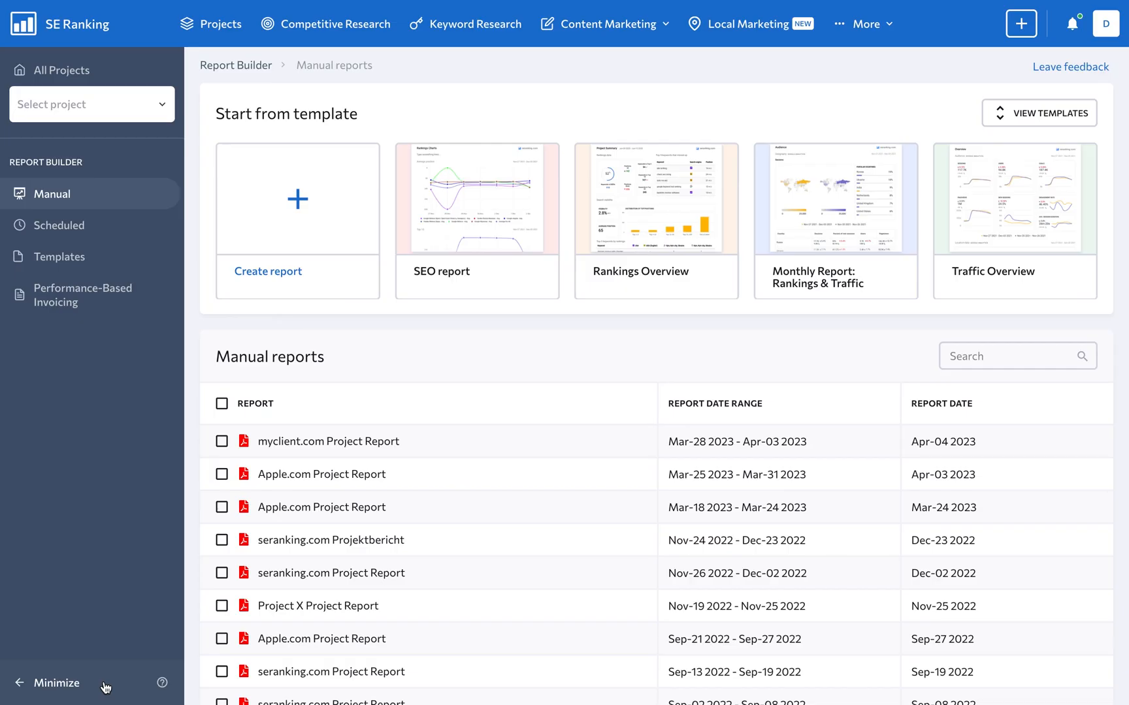
mouse_move(1066, 63)
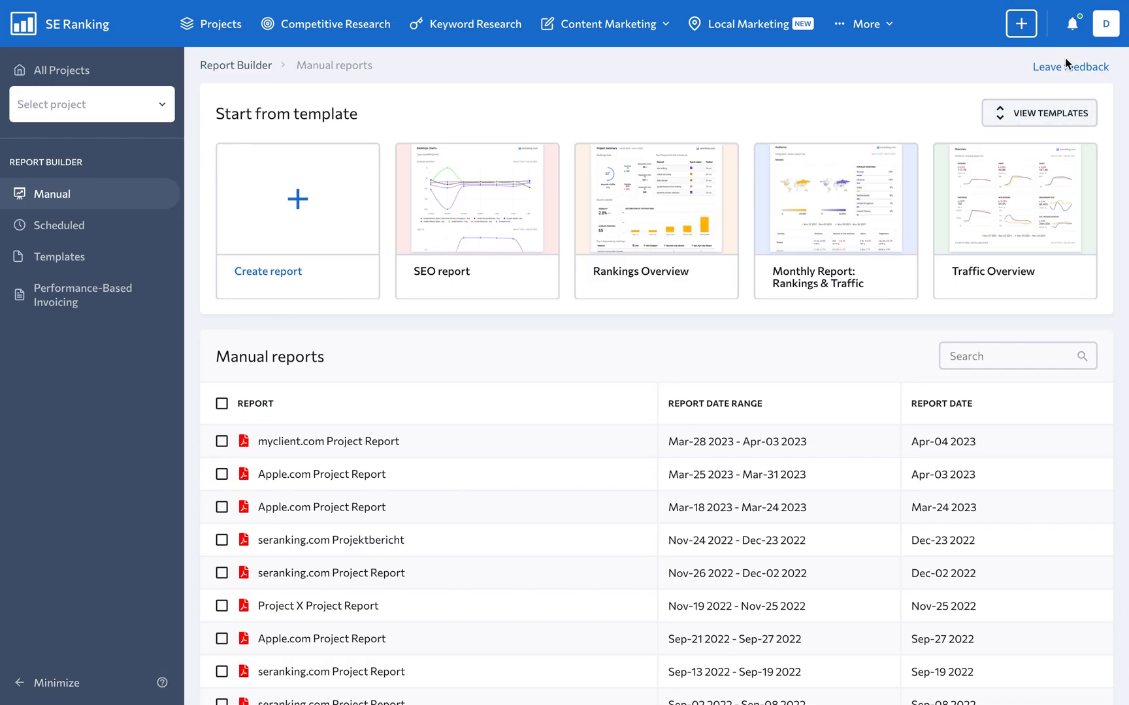
Open the Users page from the account avatar menu
click(1106, 23)
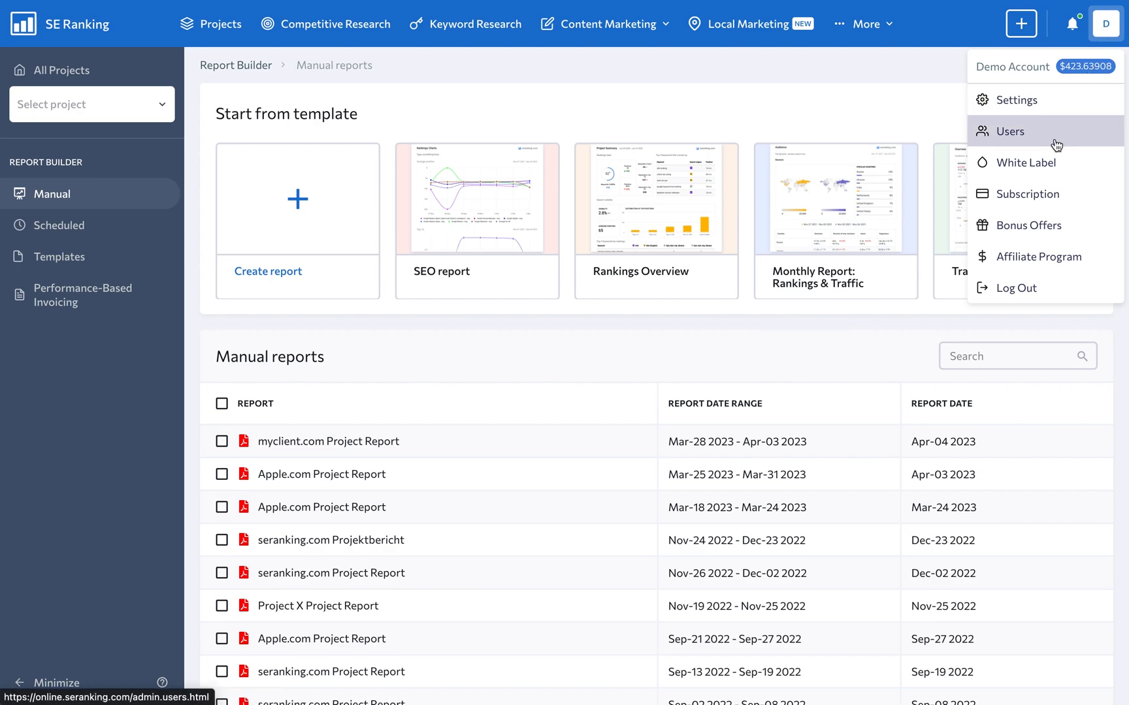
click(1011, 131)
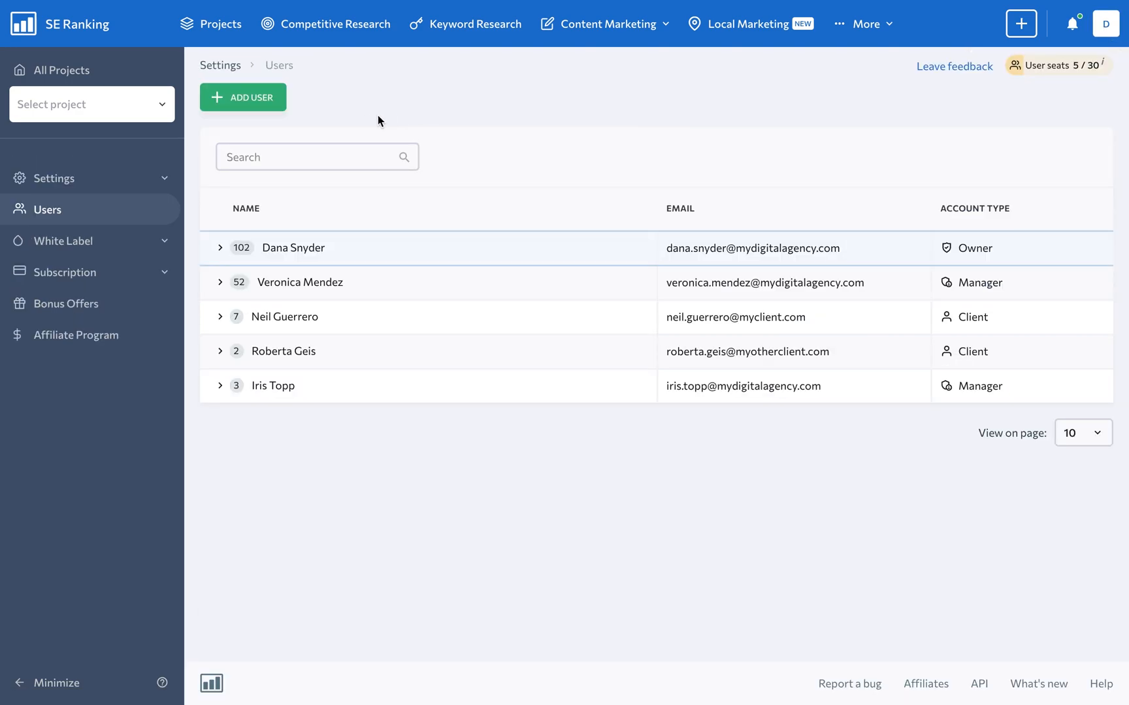
mouse_move(268, 106)
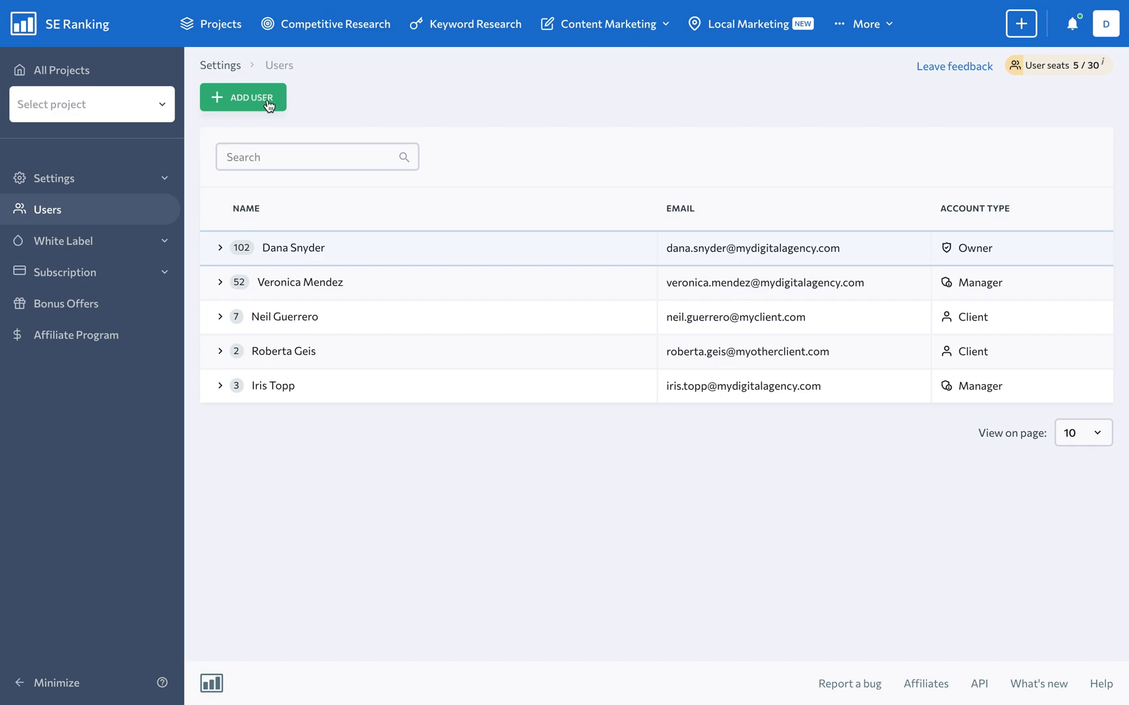
Add client user John Doe with email, password and notification email, then view Section Access
click(242, 98)
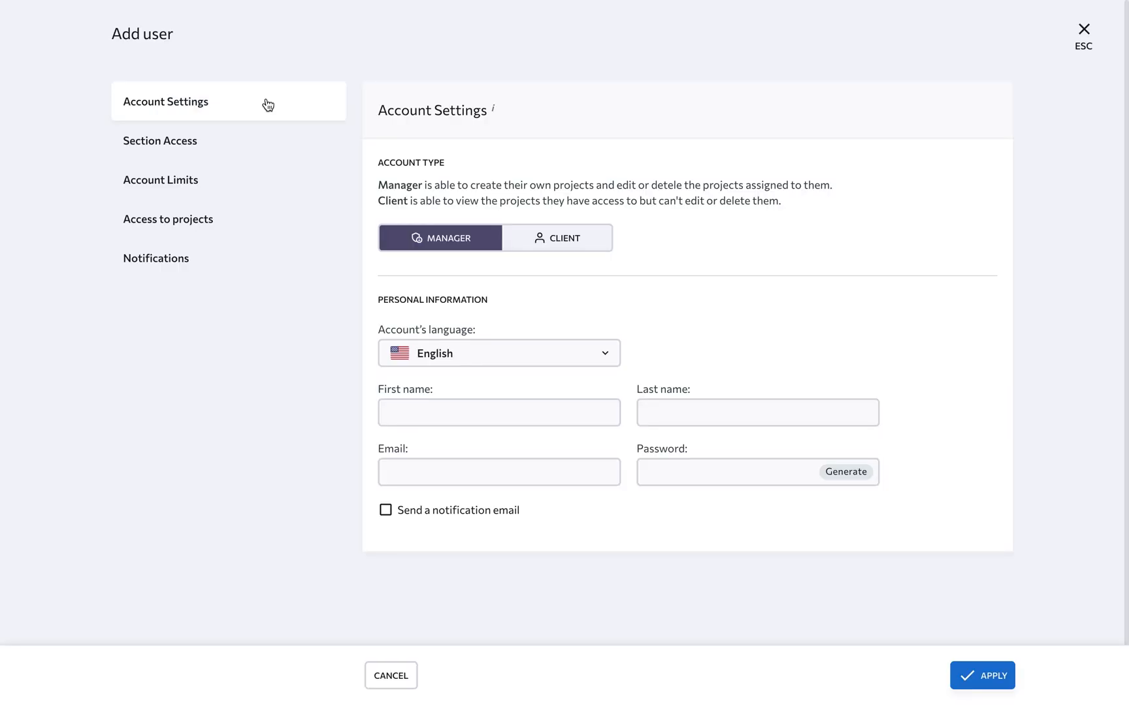
mouse_move(430, 254)
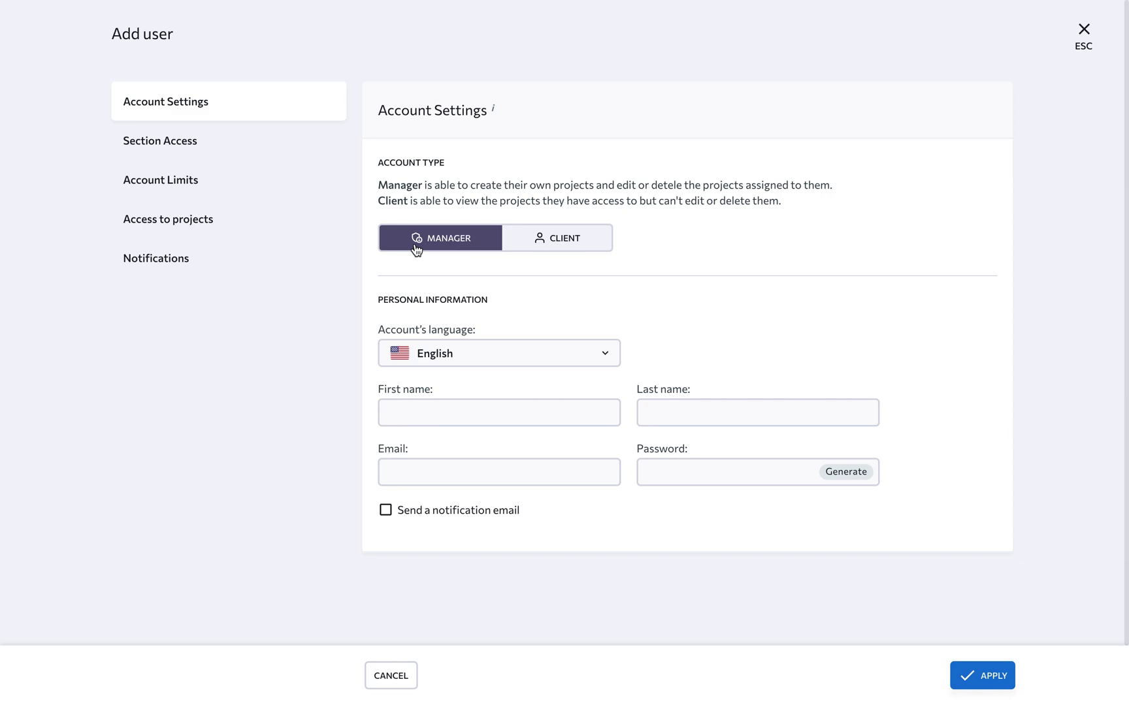
click(556, 238)
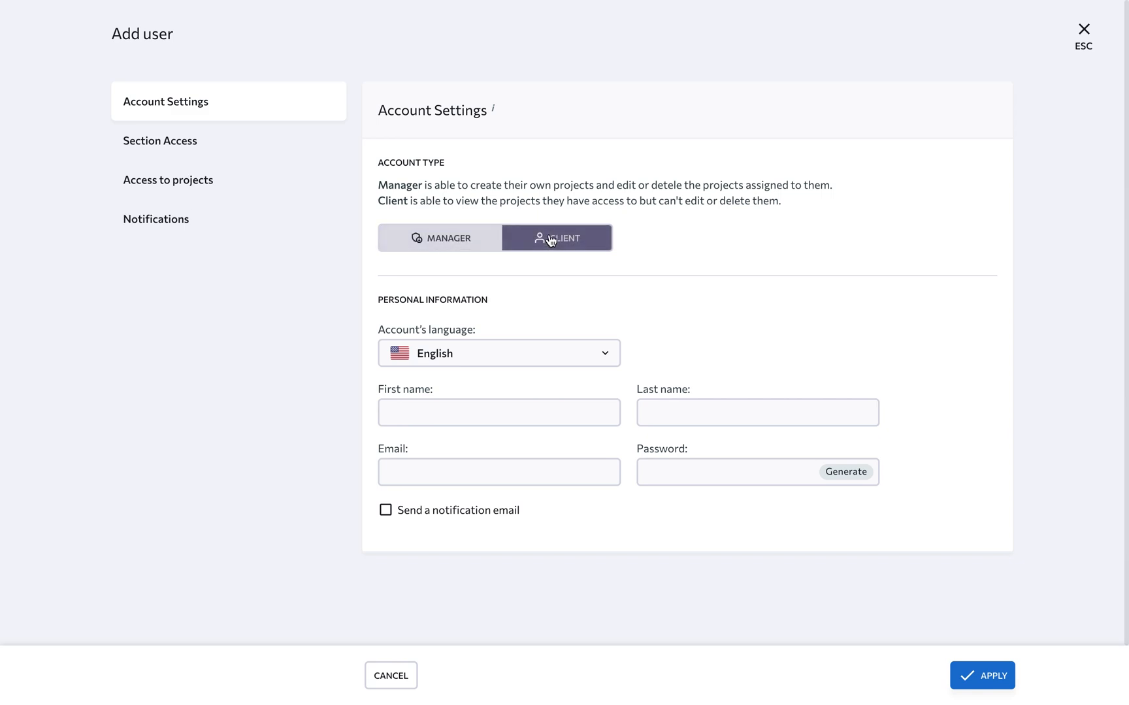
text(John)
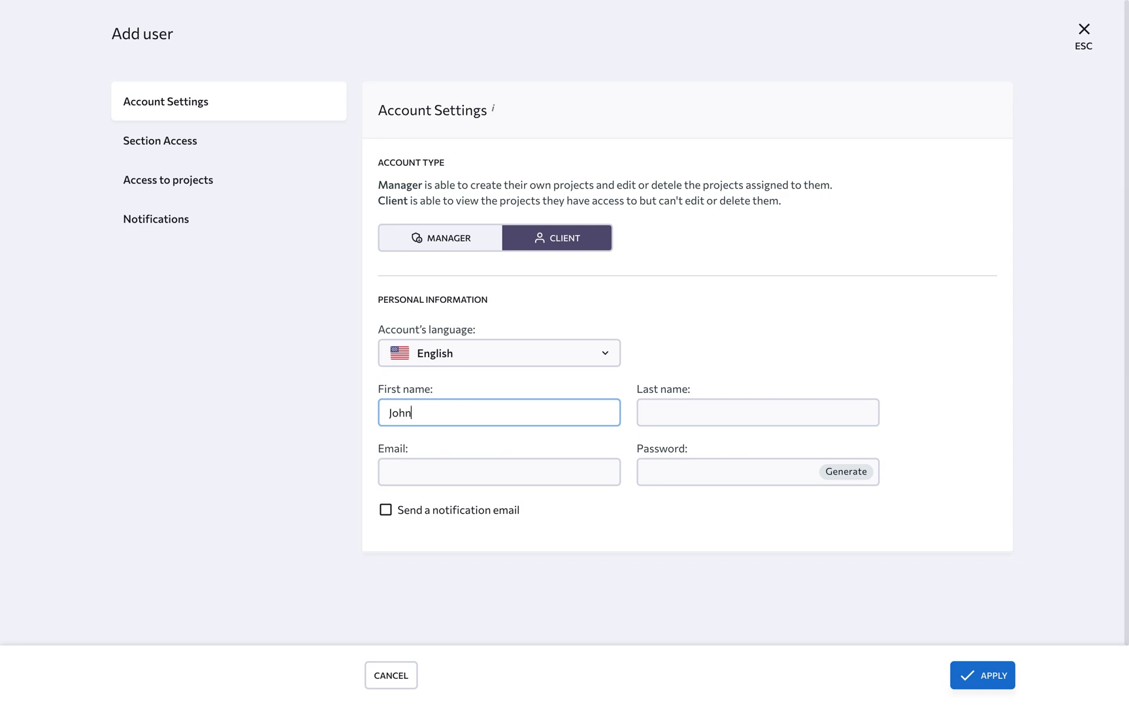
text(client@company.com)
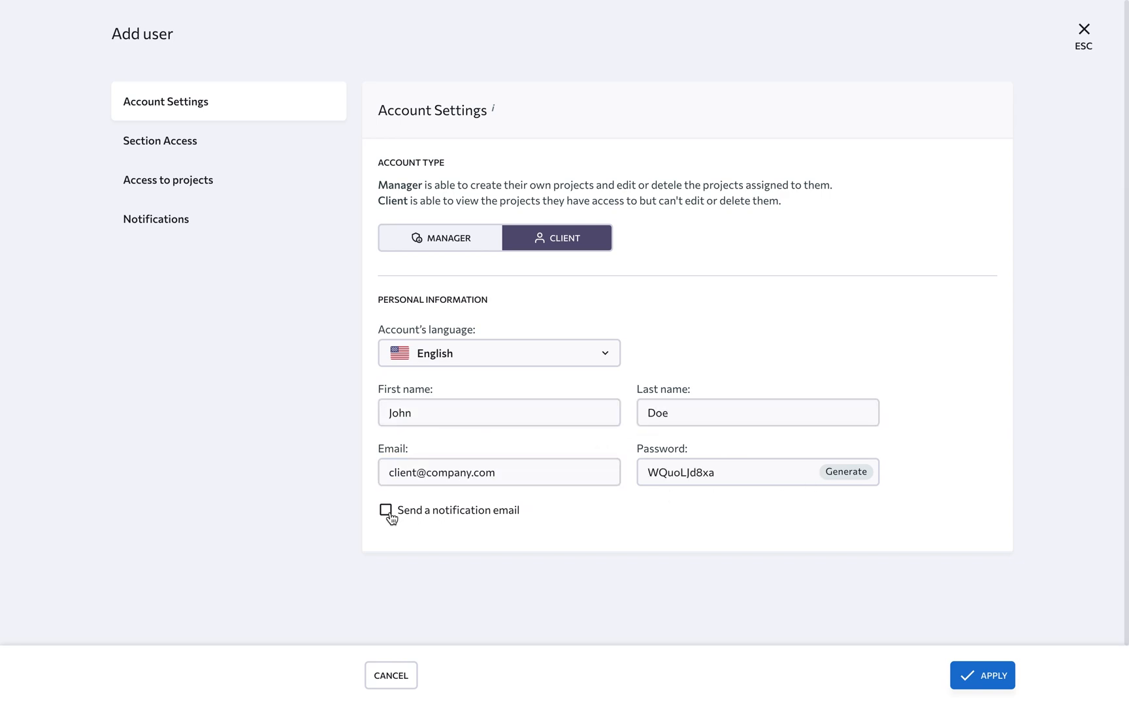
click(386, 511)
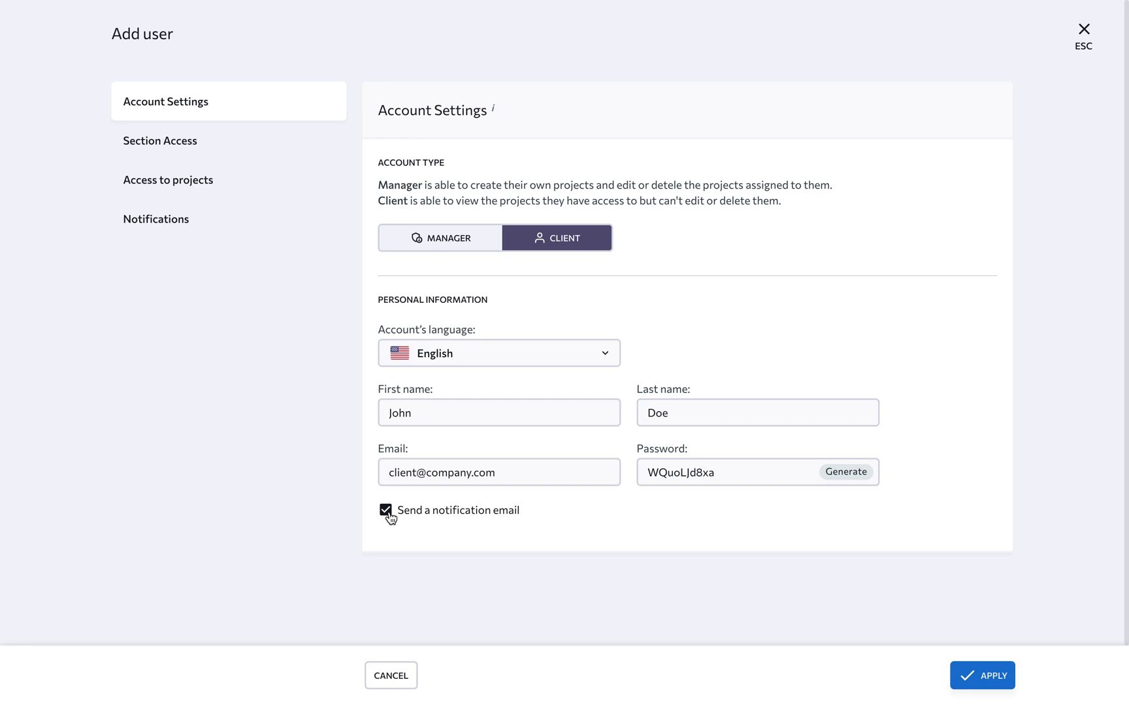
click(160, 141)
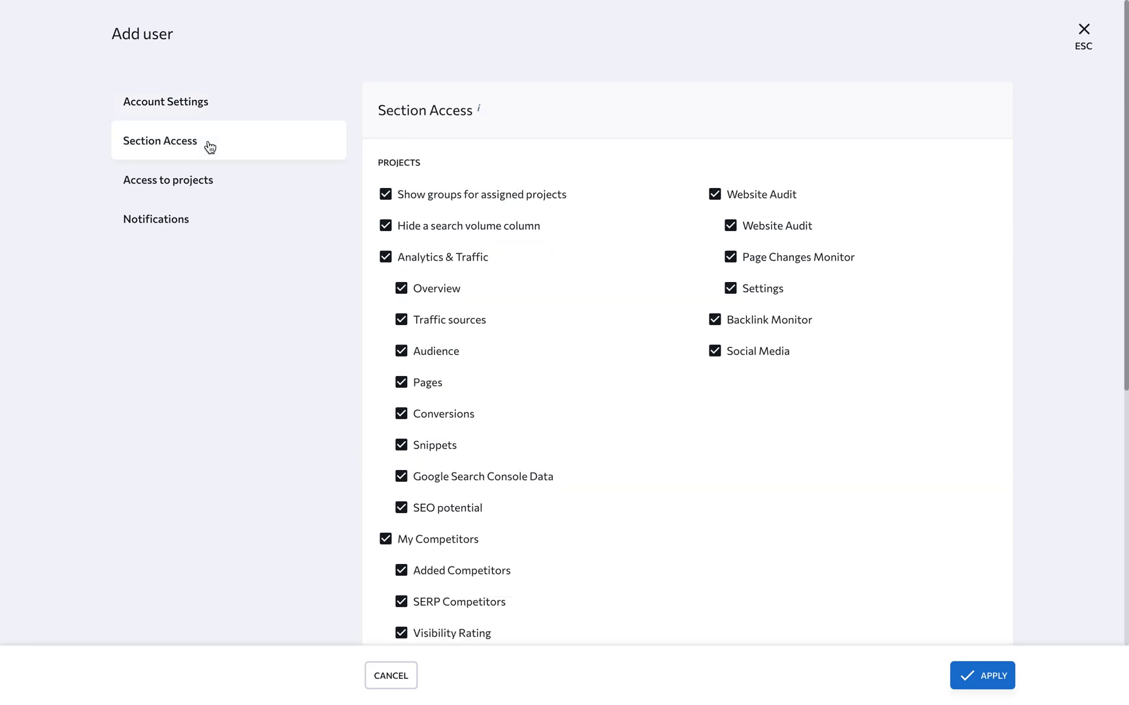
Scroll through the Section Access checkboxes and close the Add user dialog
scroll(down, 3)
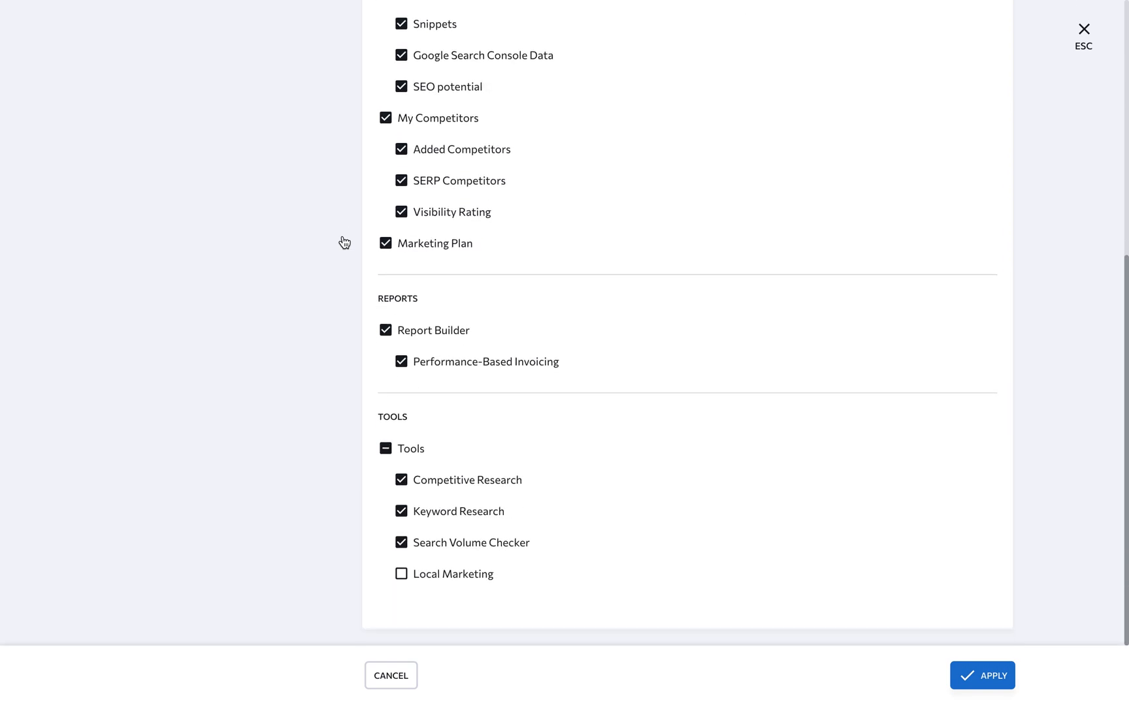
click(168, 180)
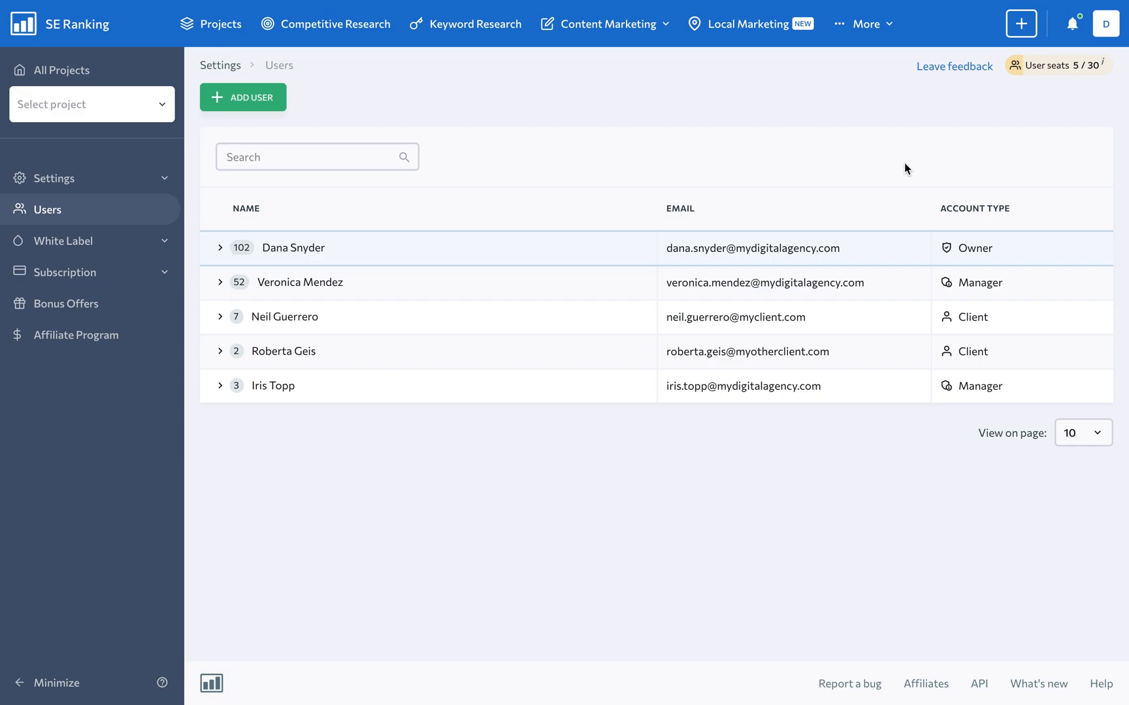
mouse_move(1067, 44)
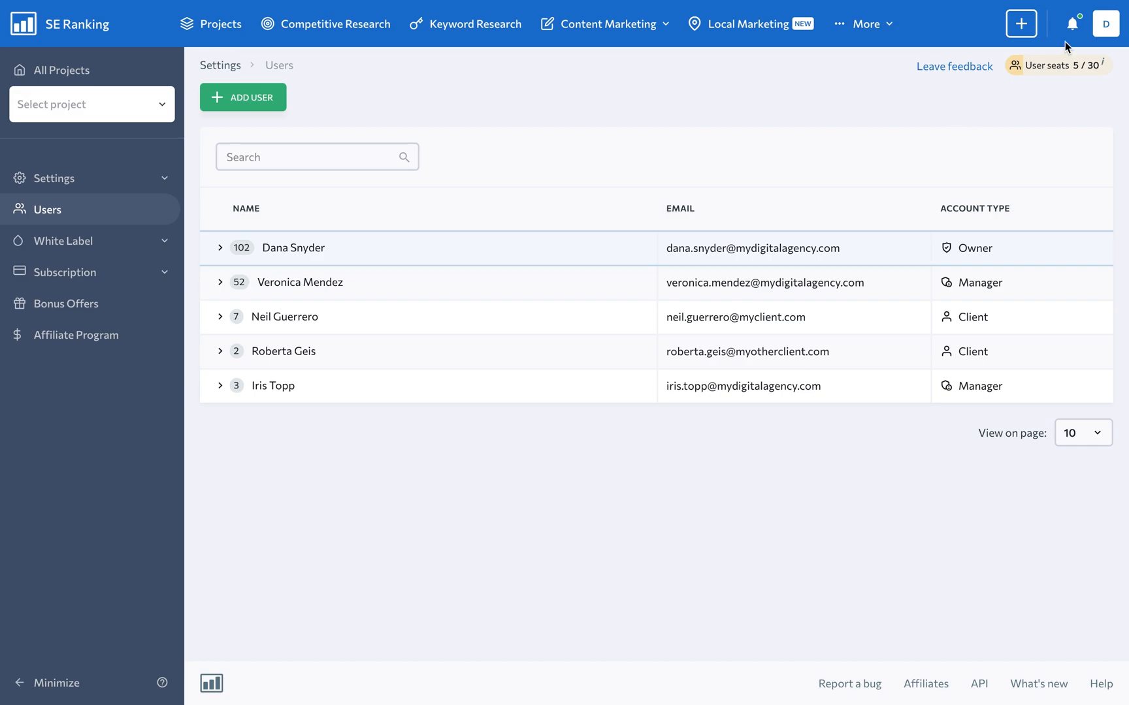
Open White Label from the account menu and scroll through the Interface customization options
click(1107, 23)
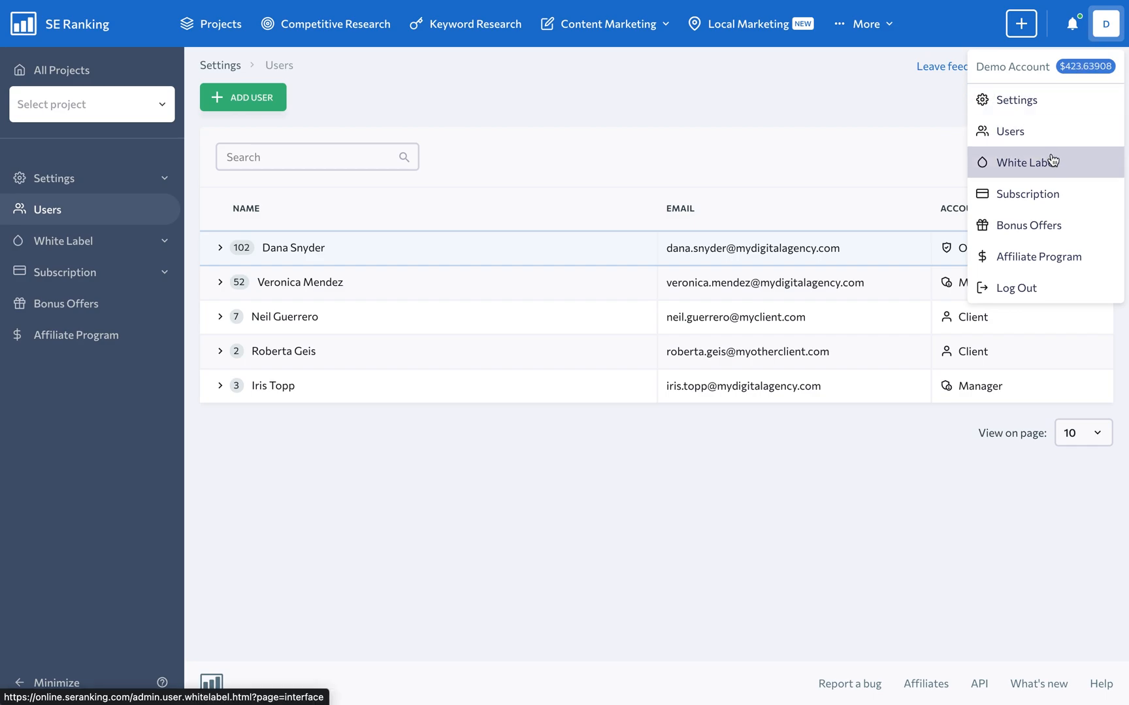
click(1022, 162)
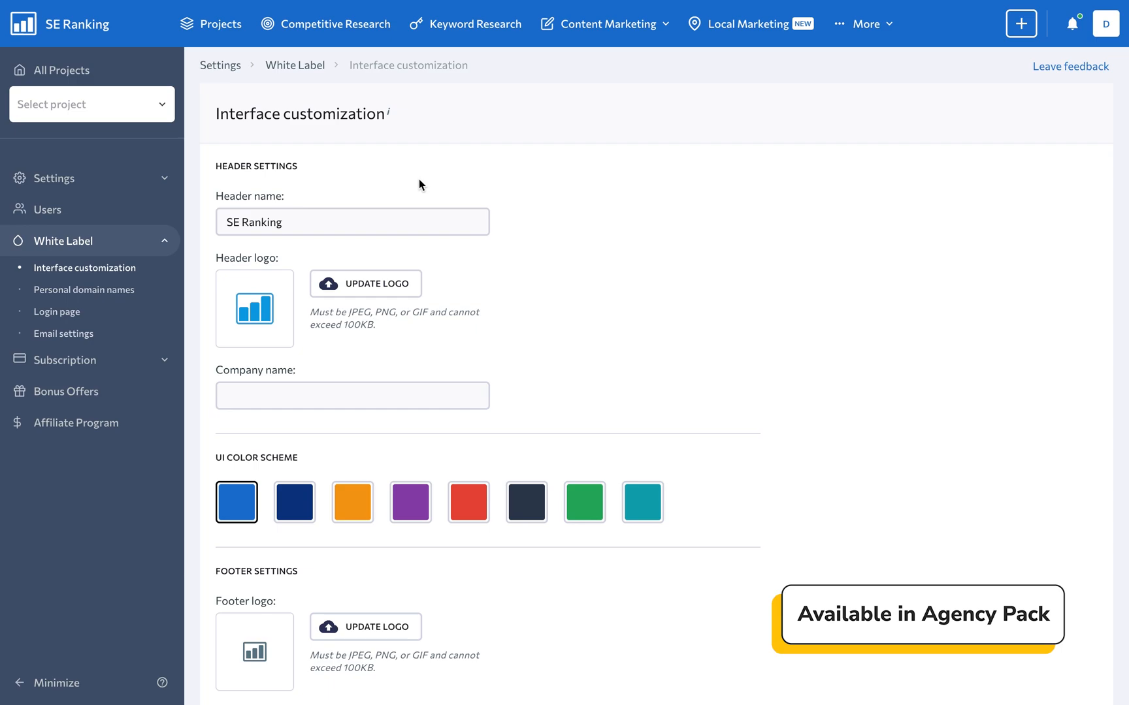
mouse_move(220, 439)
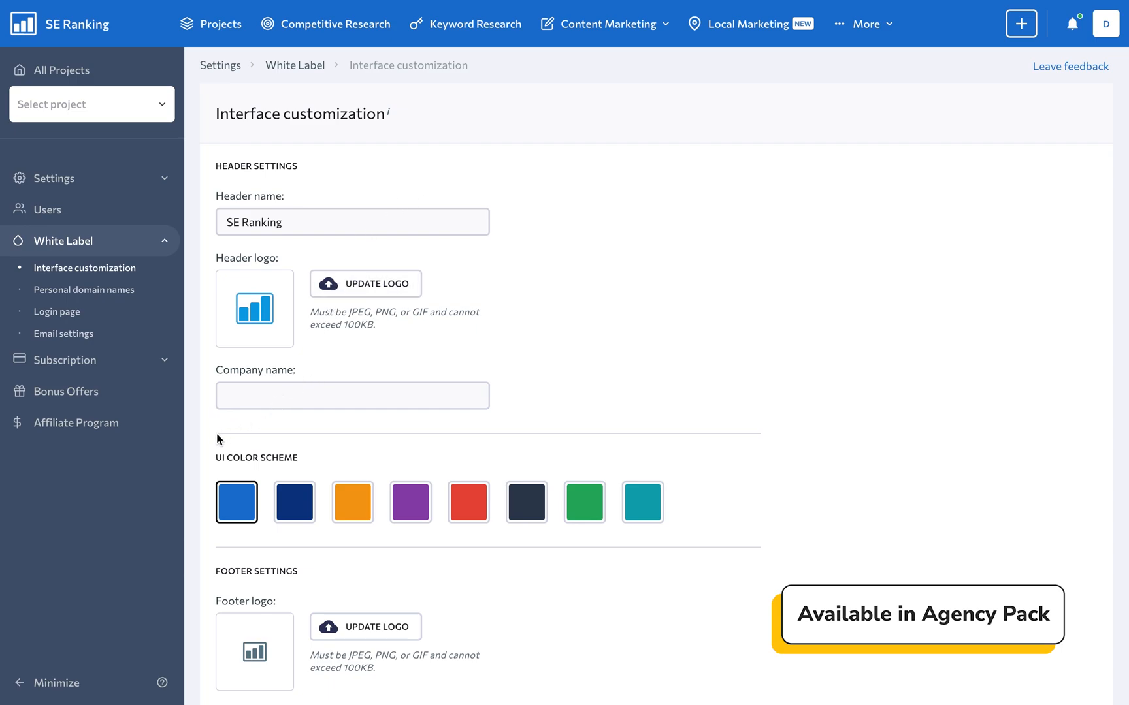
scroll(down, 3)
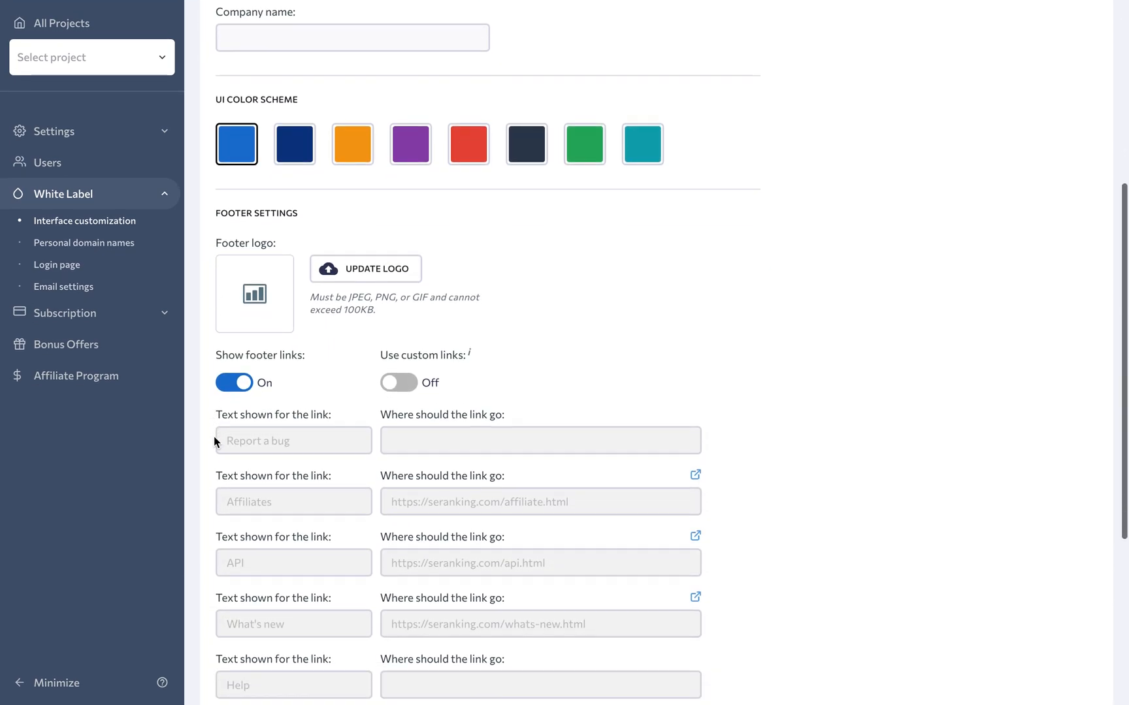
scroll(down, 3)
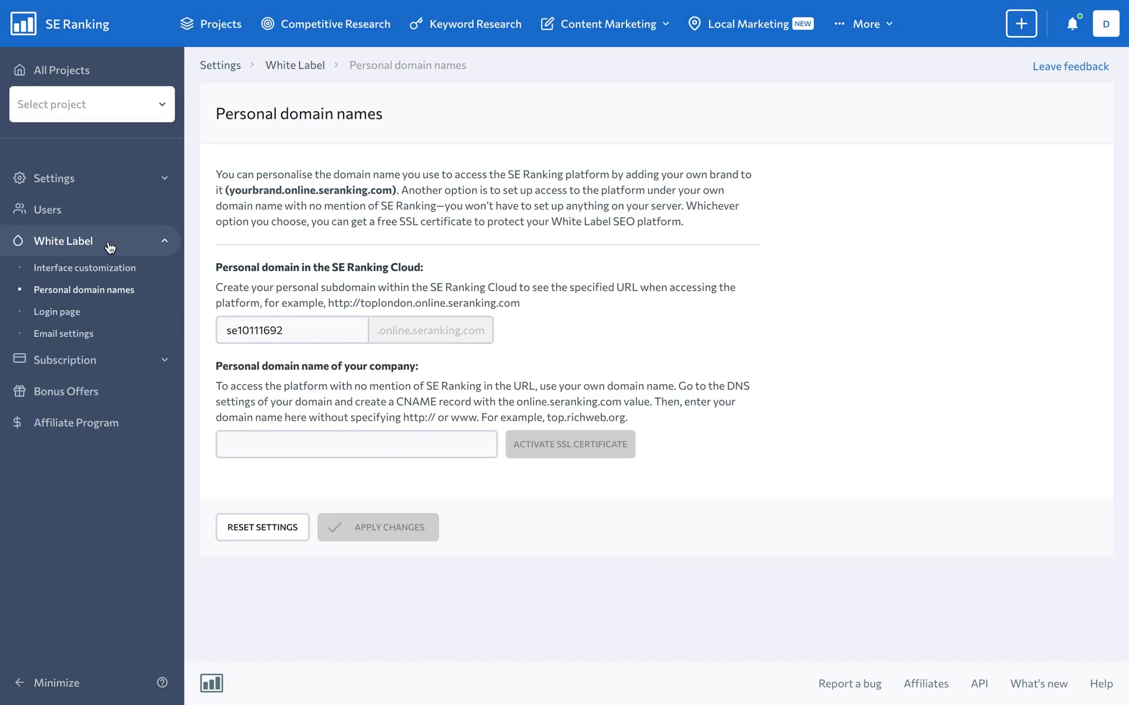
mouse_move(57, 312)
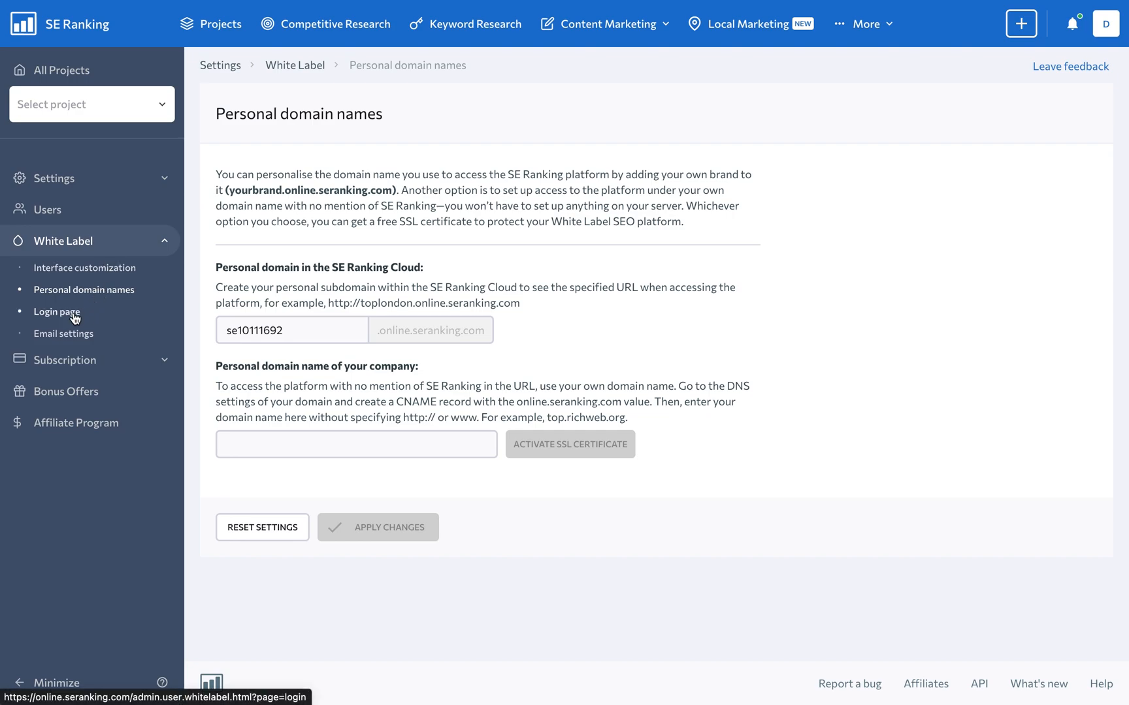
View the White Label Login page settings, then the Email settings page
click(57, 311)
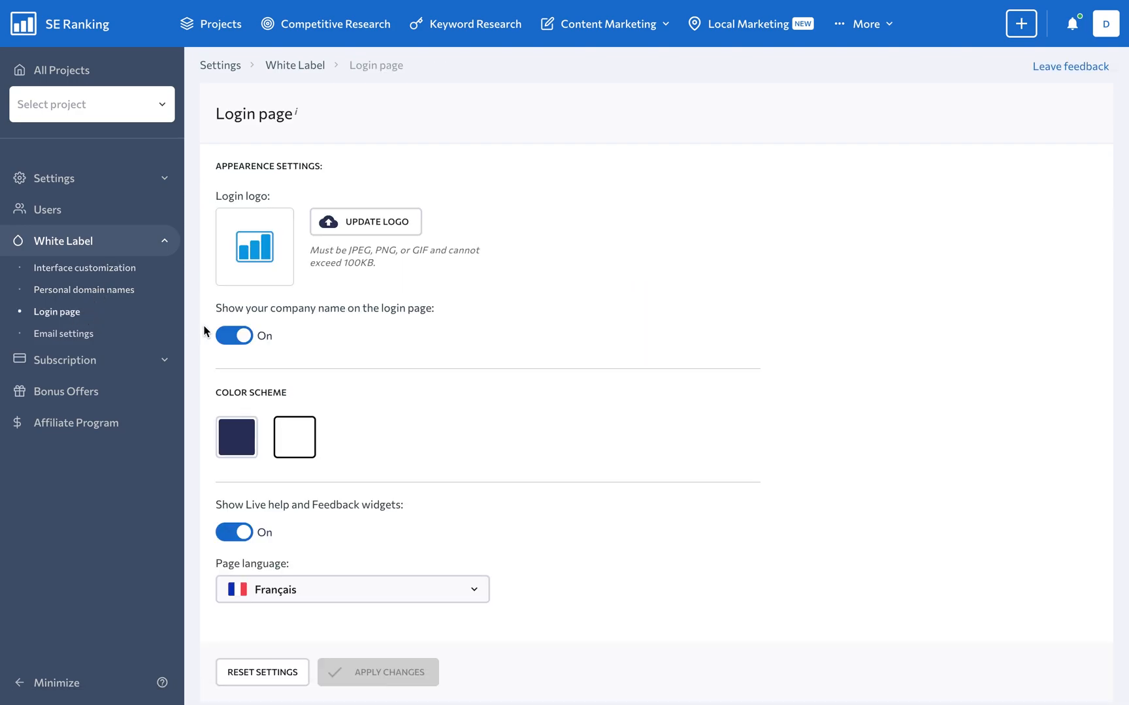
click(63, 334)
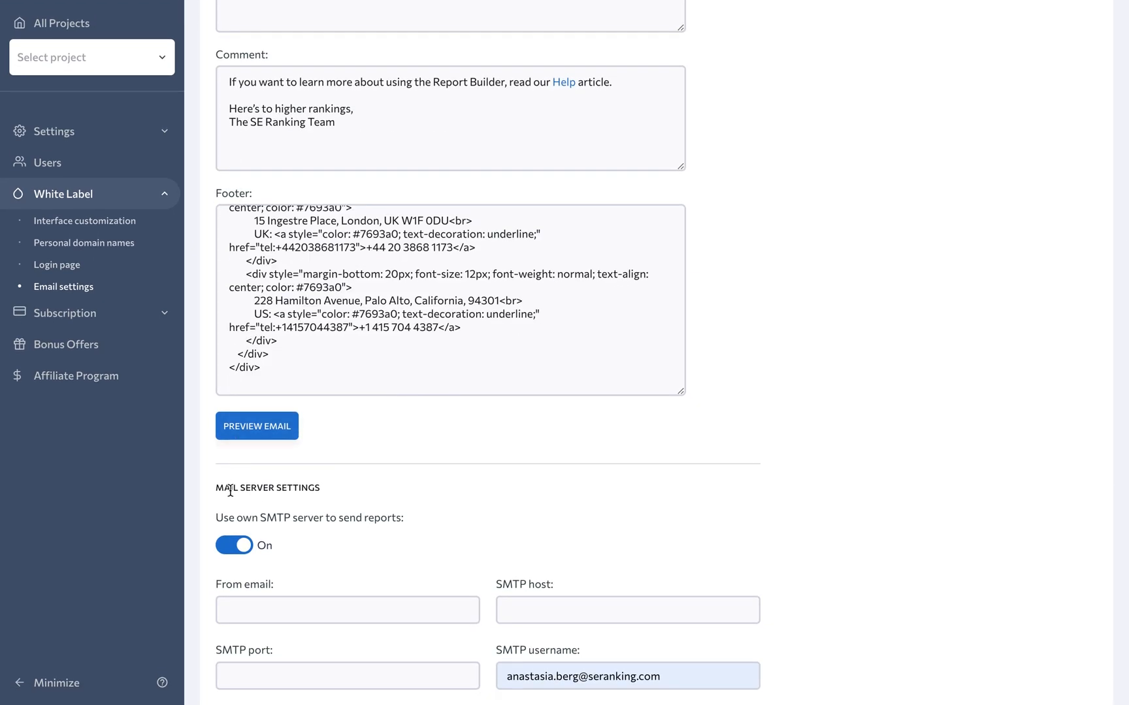
Scroll through the email template and mail server settings, then go to Projects
scroll(down, 3)
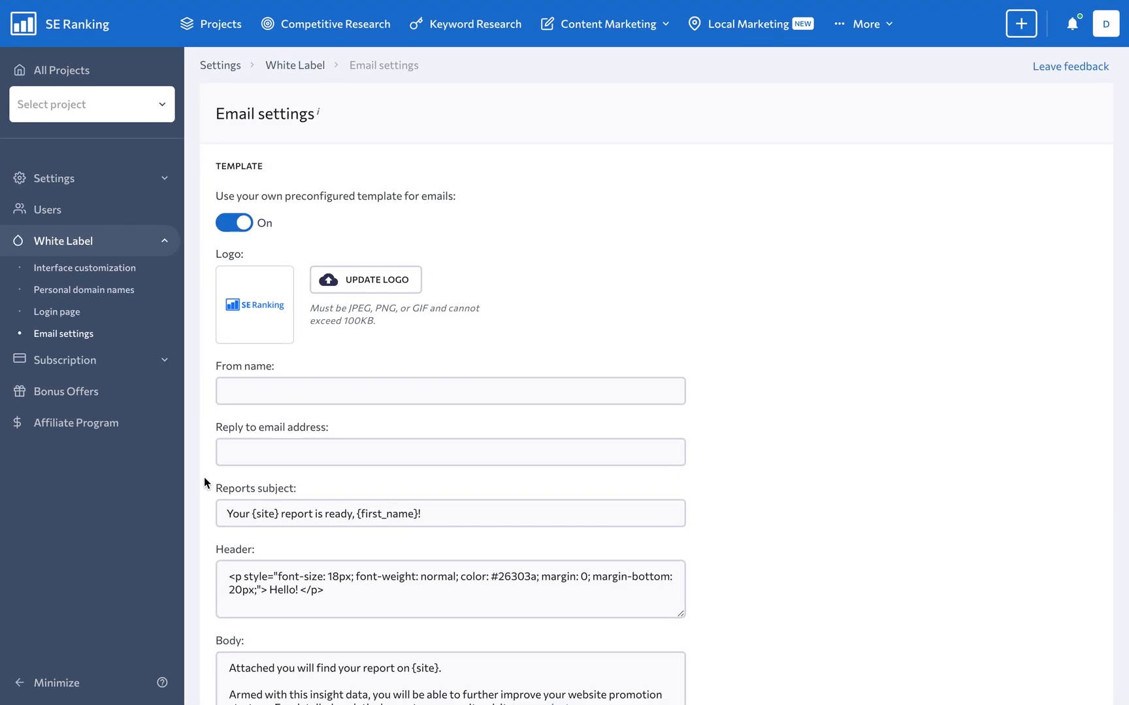
mouse_move(210, 23)
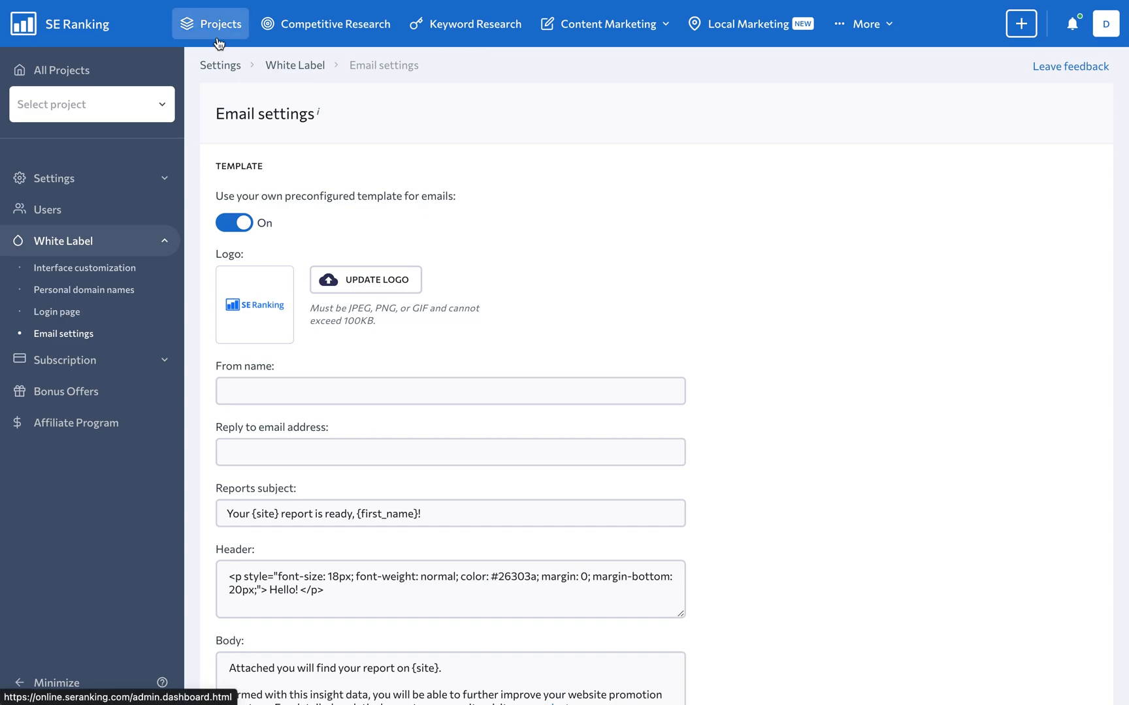
click(210, 23)
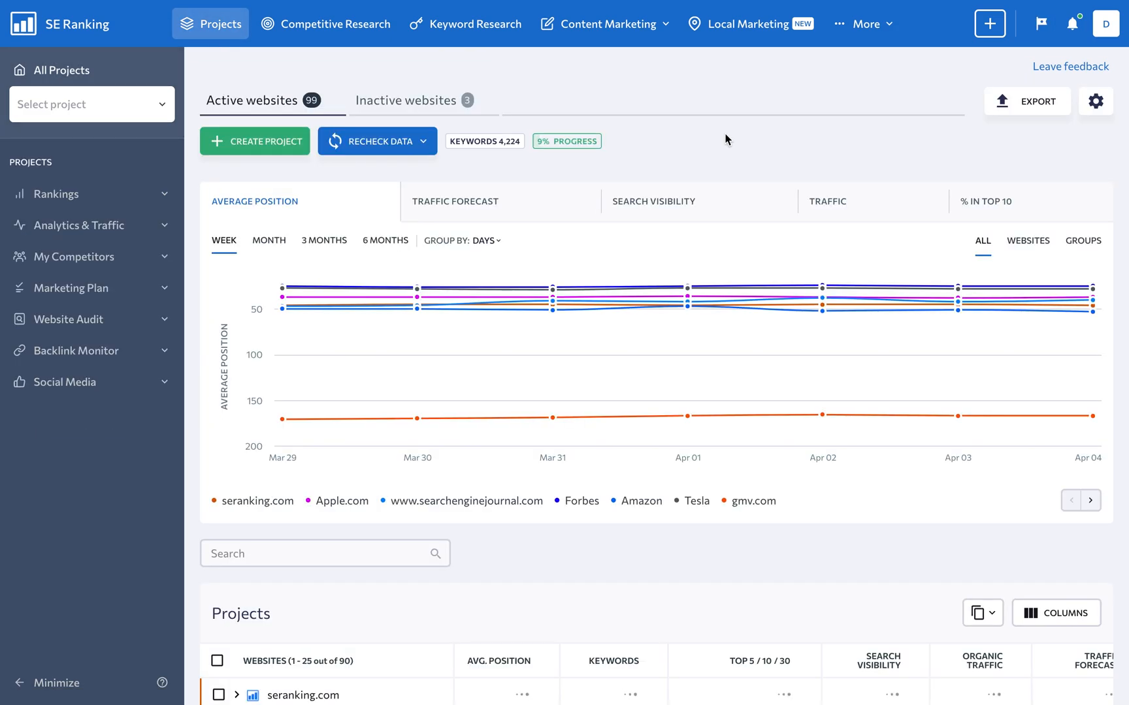